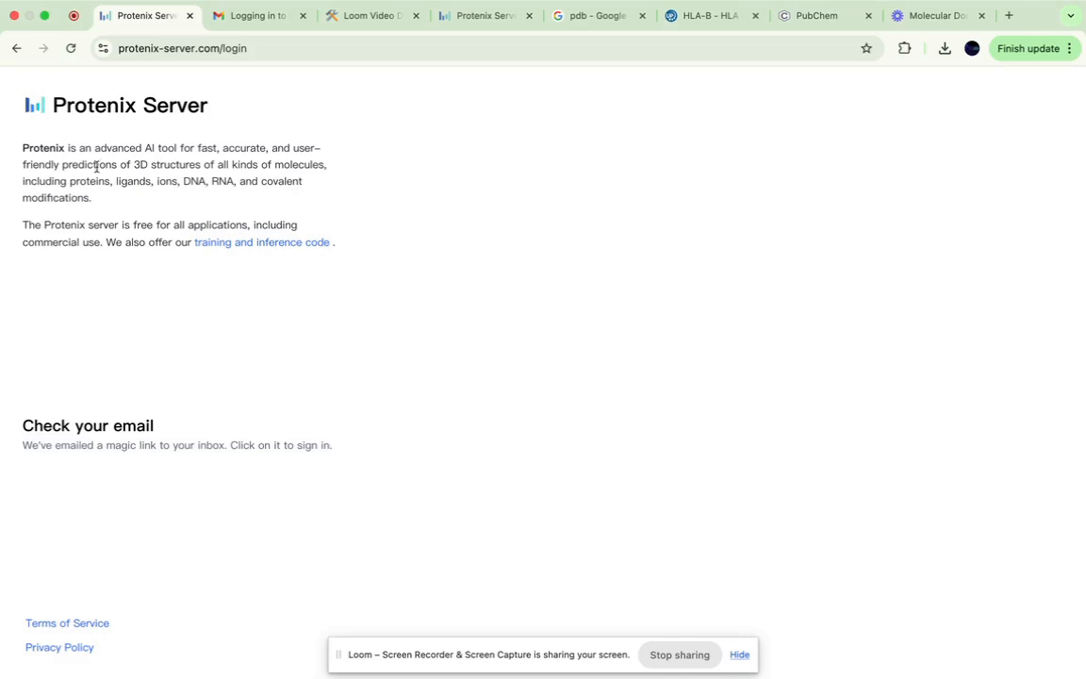
pyautogui.moveTo(153, 138)
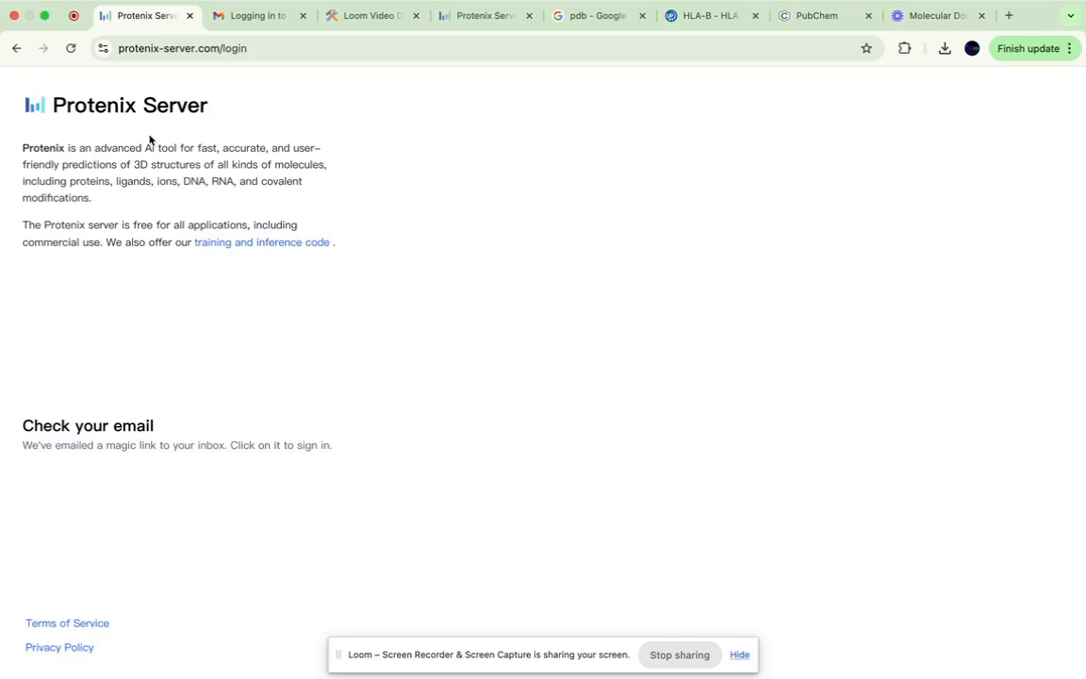
pyautogui.moveTo(86, 132)
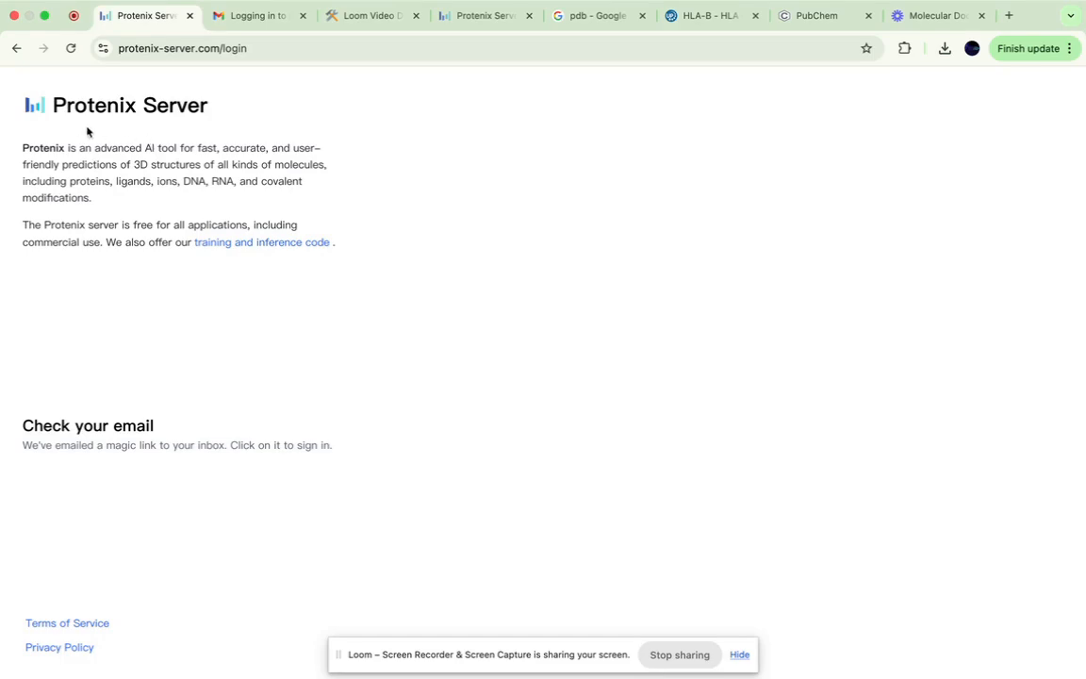
pyautogui.moveTo(188, 142)
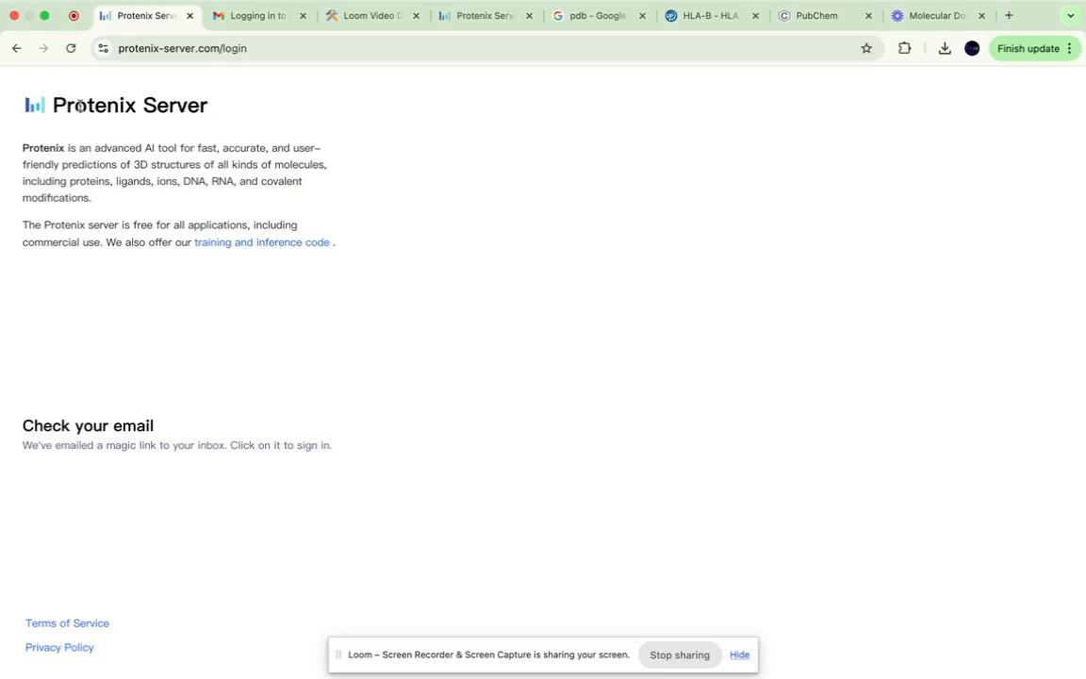
pyautogui.moveTo(124, 116)
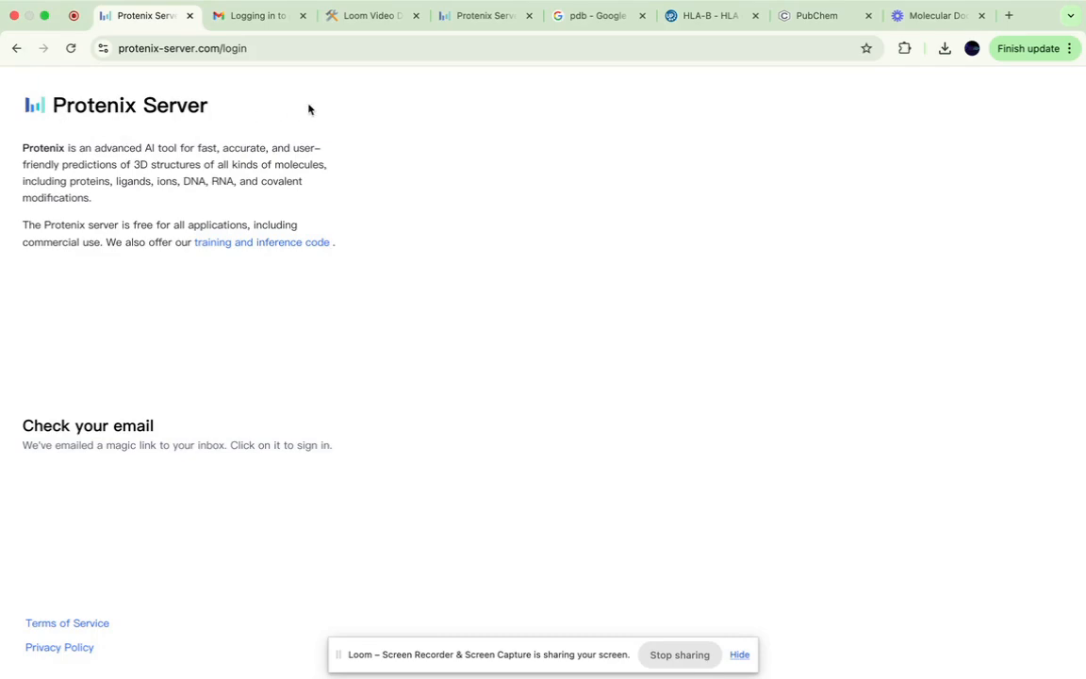
pyautogui.moveTo(194, 158)
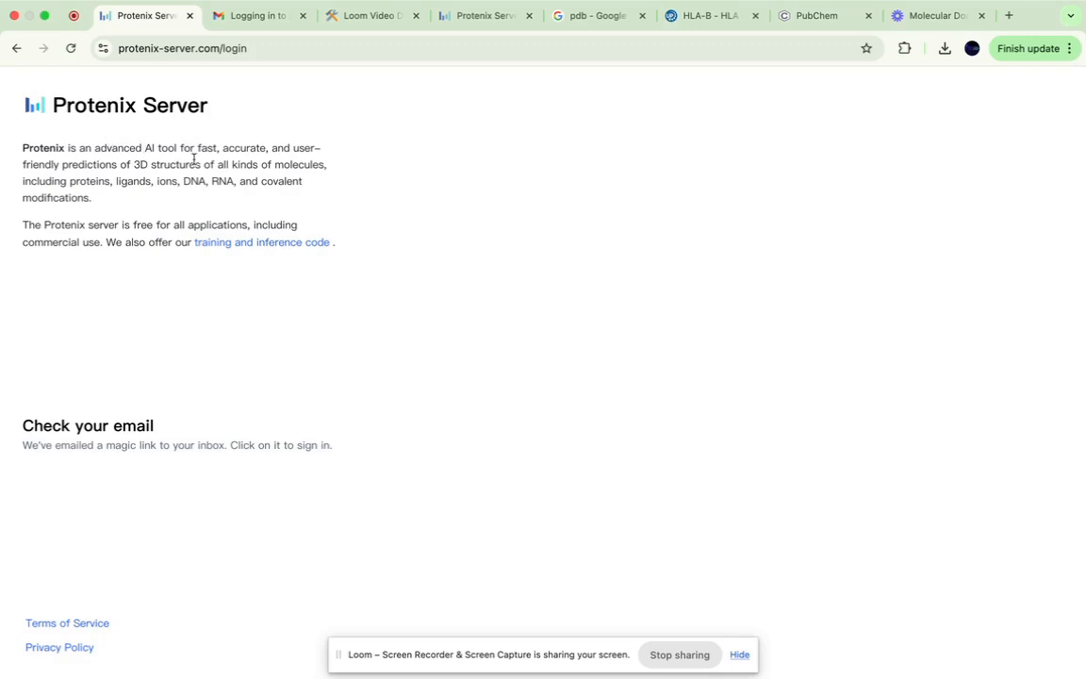
pyautogui.moveTo(277, 158)
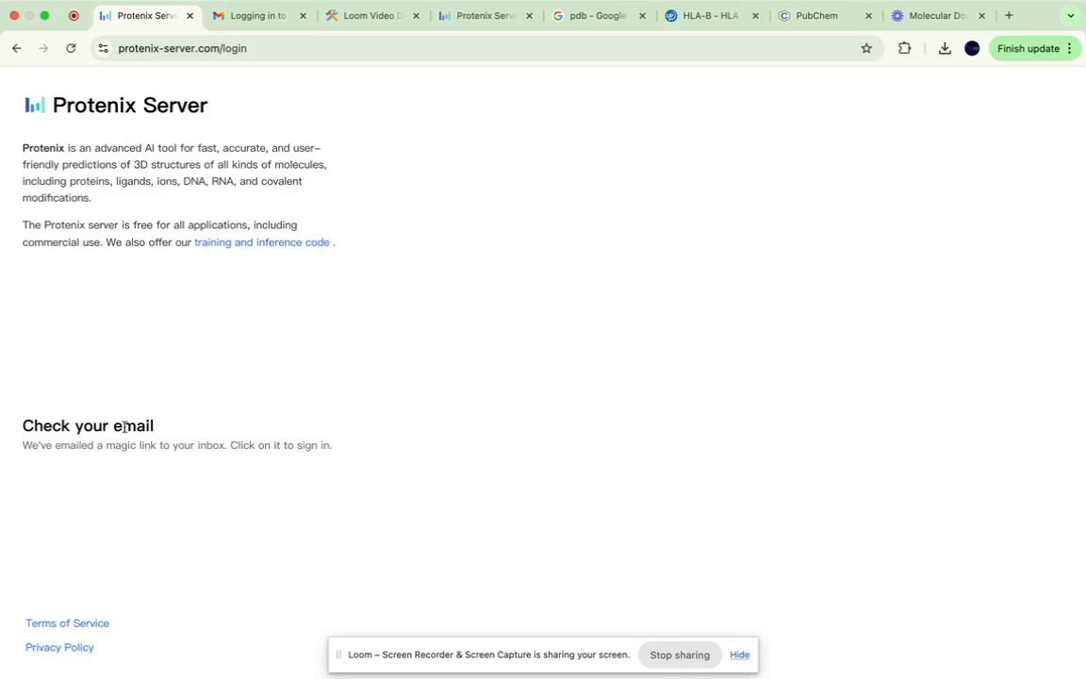
pyautogui.moveTo(110, 440)
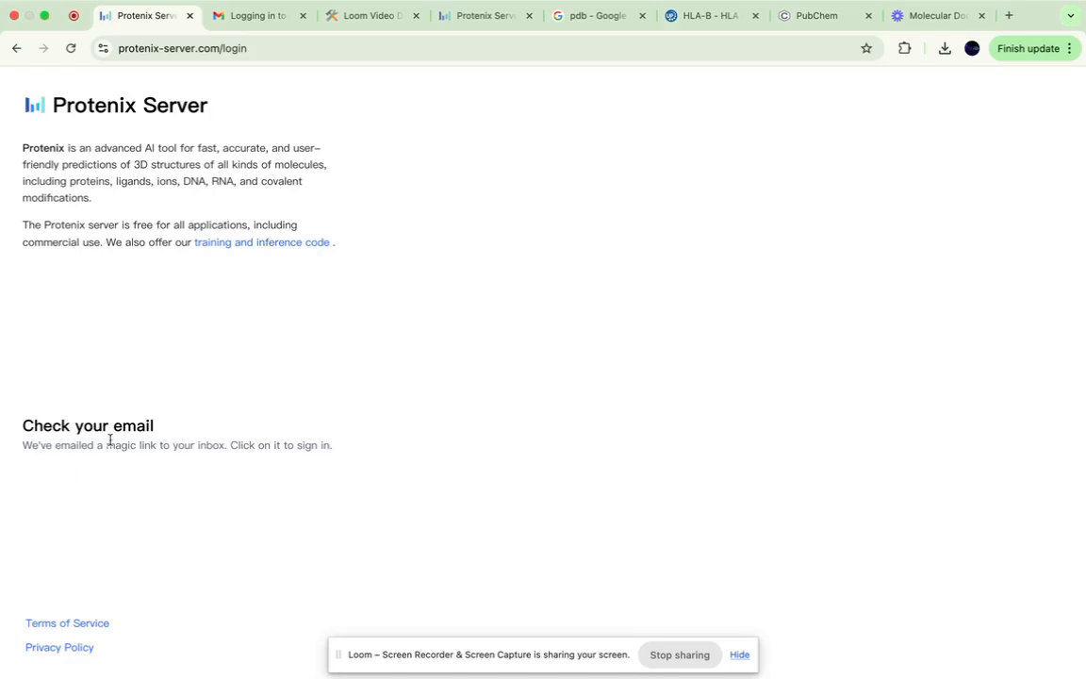
pyautogui.moveTo(250, 176)
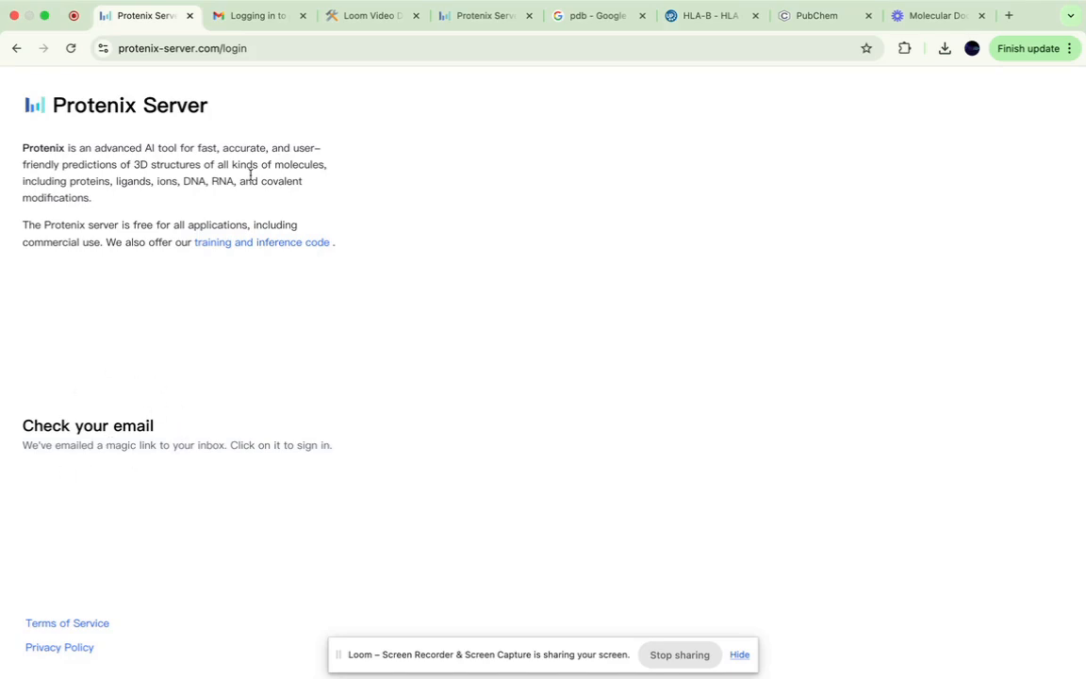
# Open the 'Logging in to protenix-server.com' email in Gmail and follow its sign-in link
pyautogui.click(255, 15)
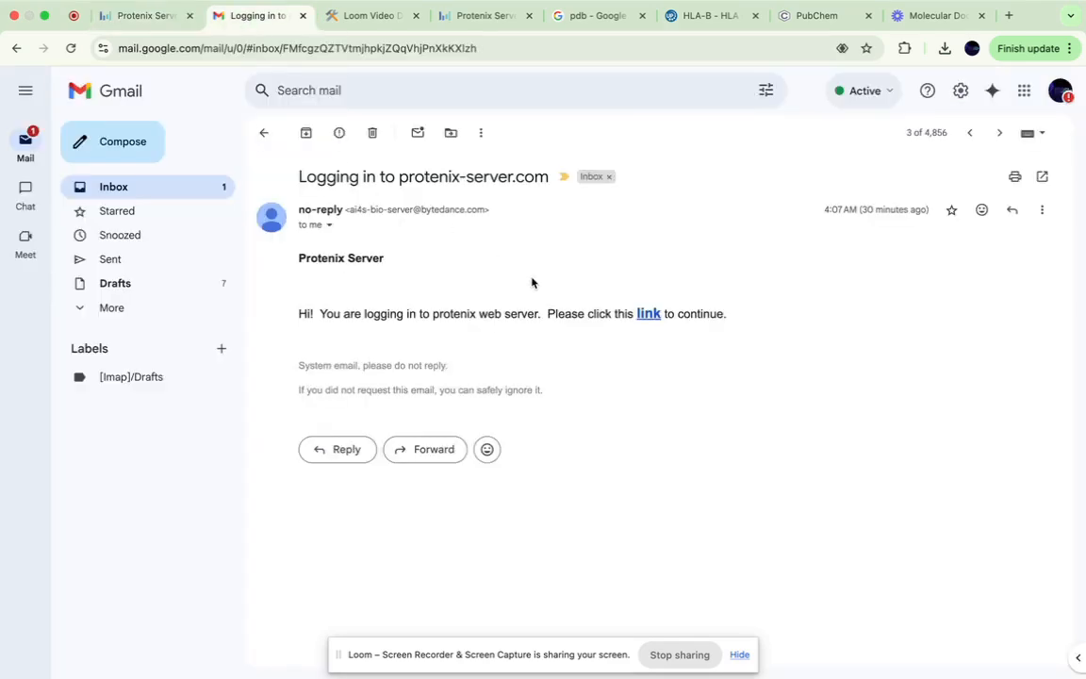
pyautogui.moveTo(699, 321)
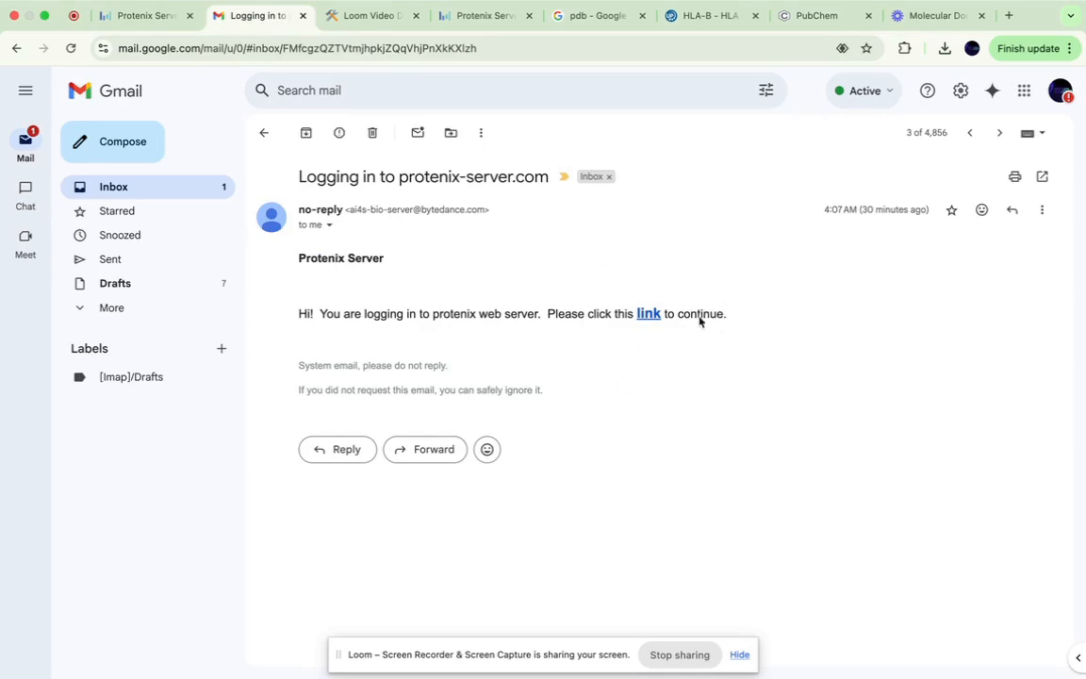
pyautogui.click(368, 16)
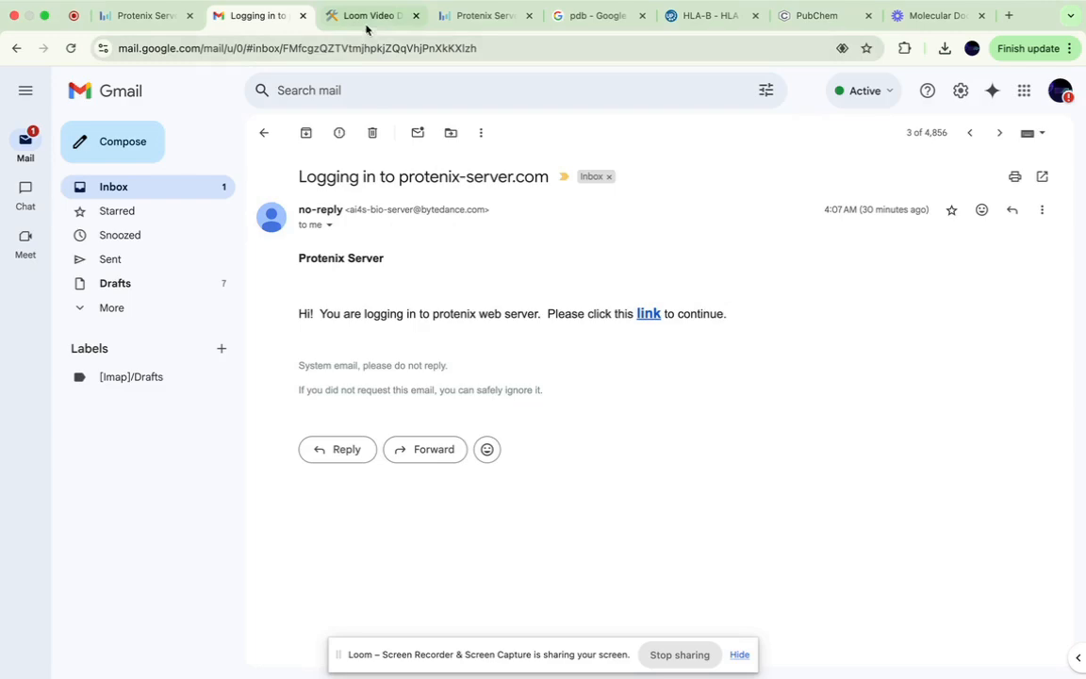
# Replace the default job name with 'fluclo' and scroll down to the Sequences section
pyautogui.click(481, 15)
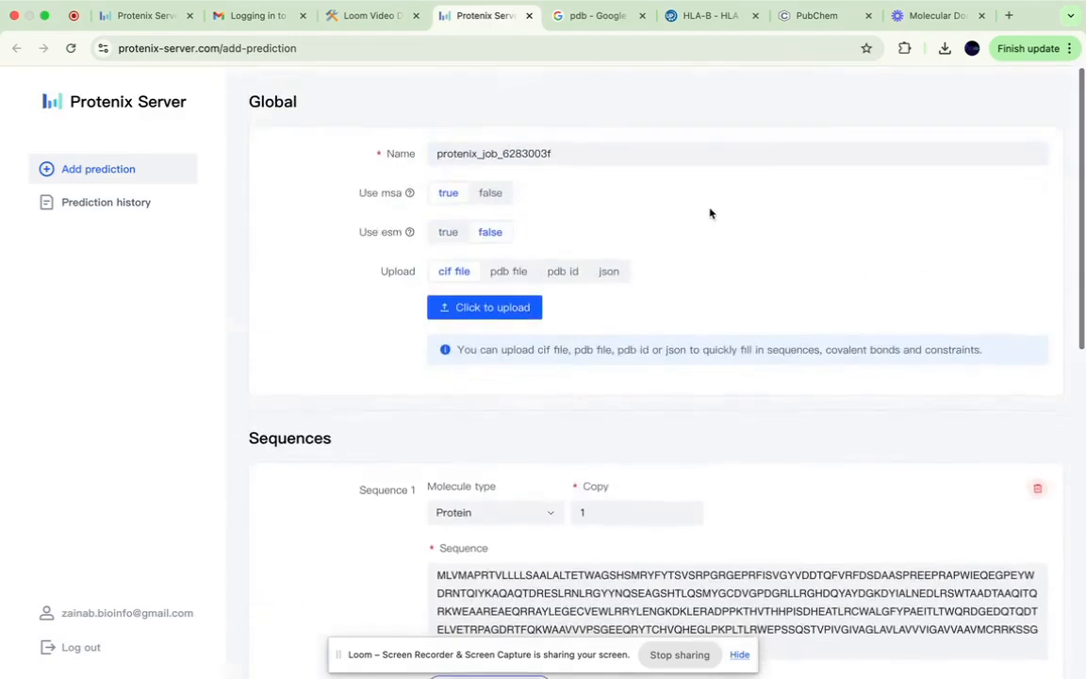
pyautogui.moveTo(625, 174)
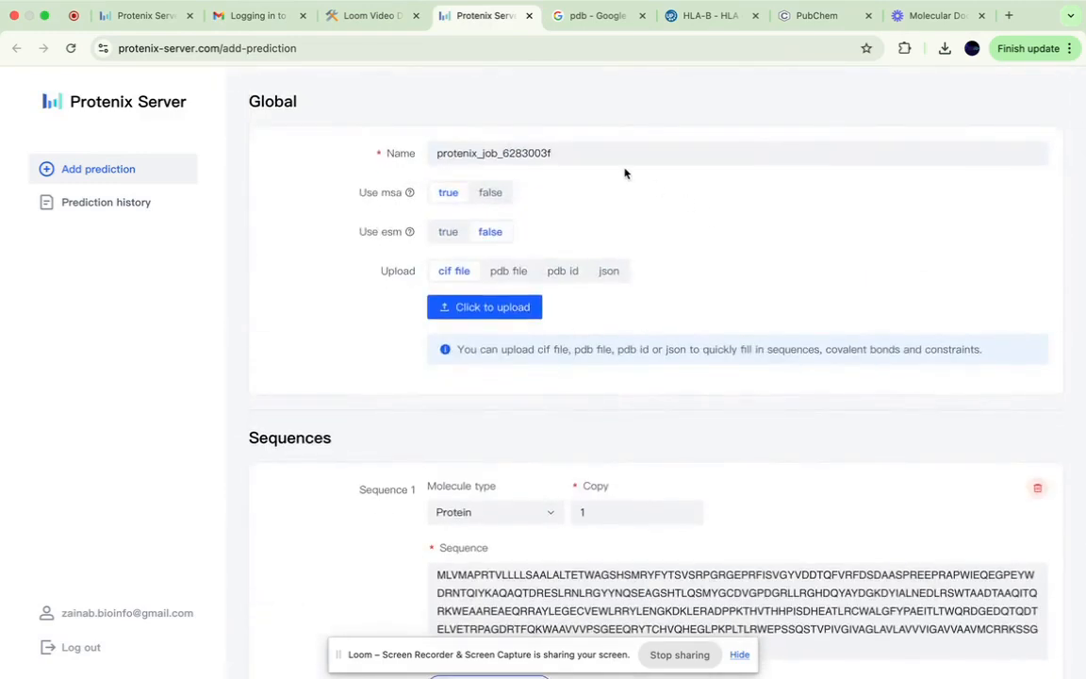
pyautogui.click(569, 153)
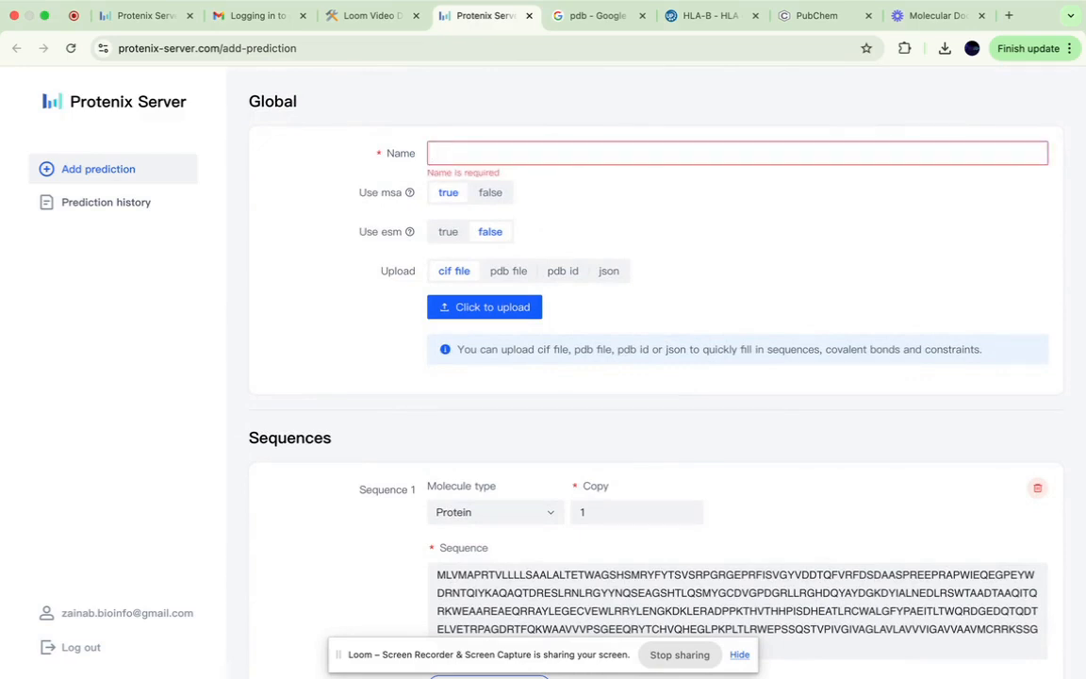
pyautogui.write('fluco')
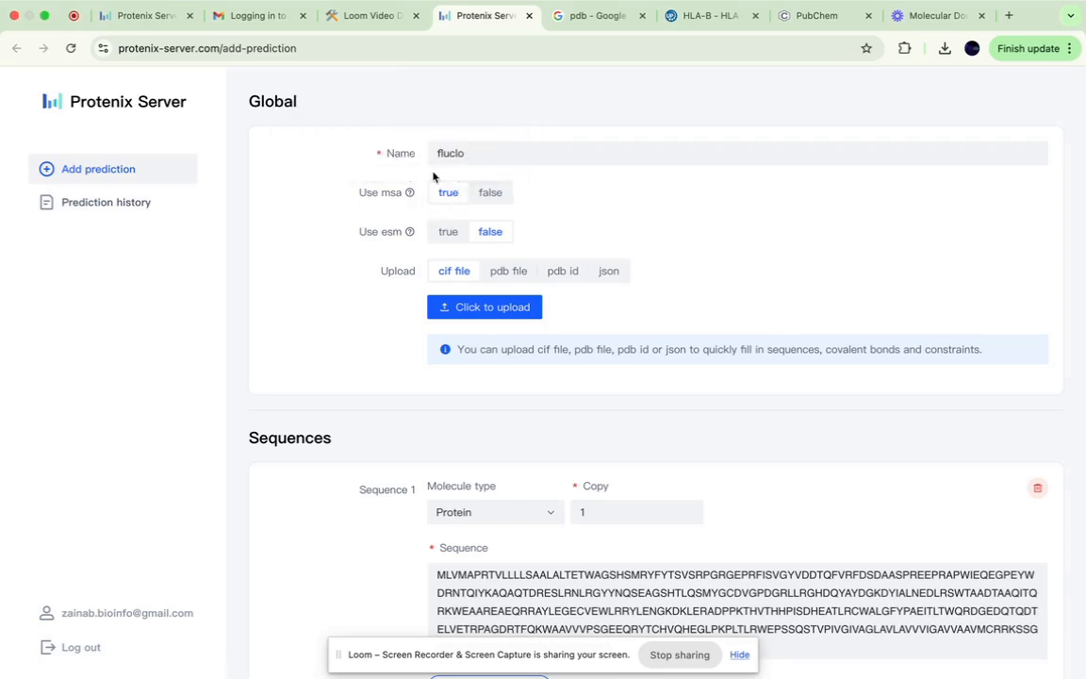
pyautogui.moveTo(410, 192)
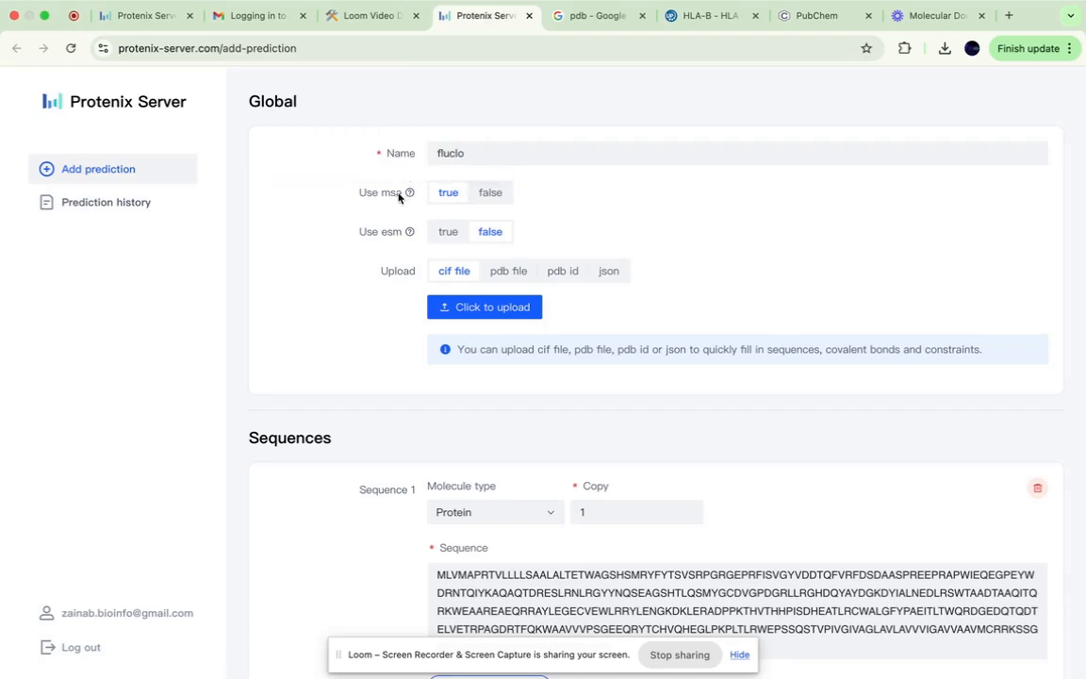
pyautogui.moveTo(409, 192)
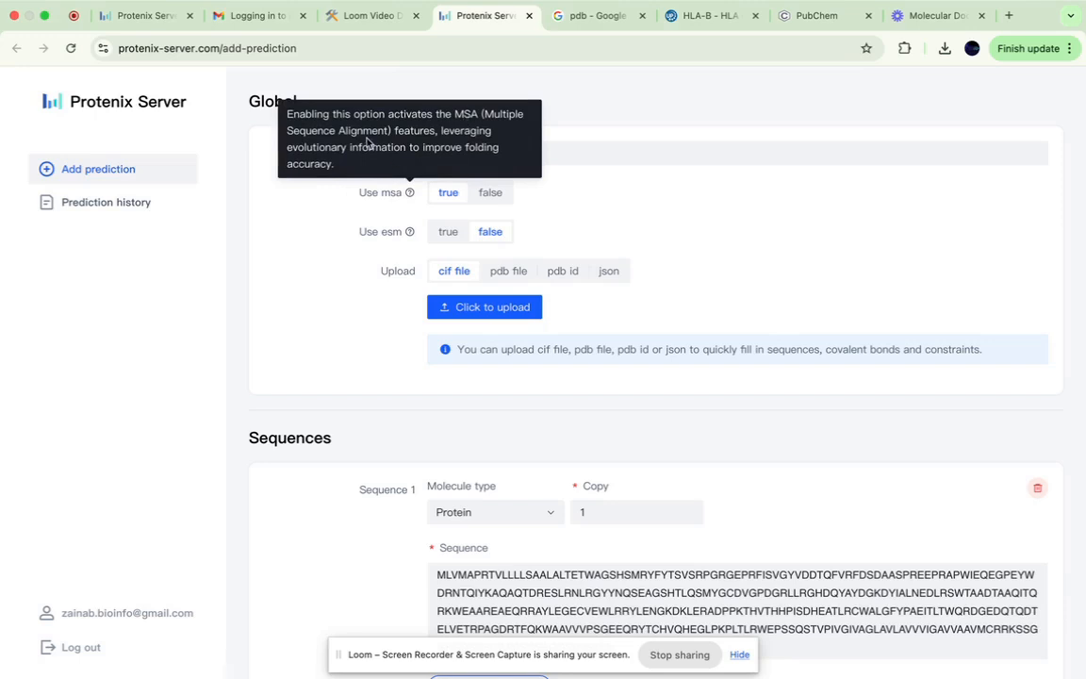
pyautogui.moveTo(410, 231)
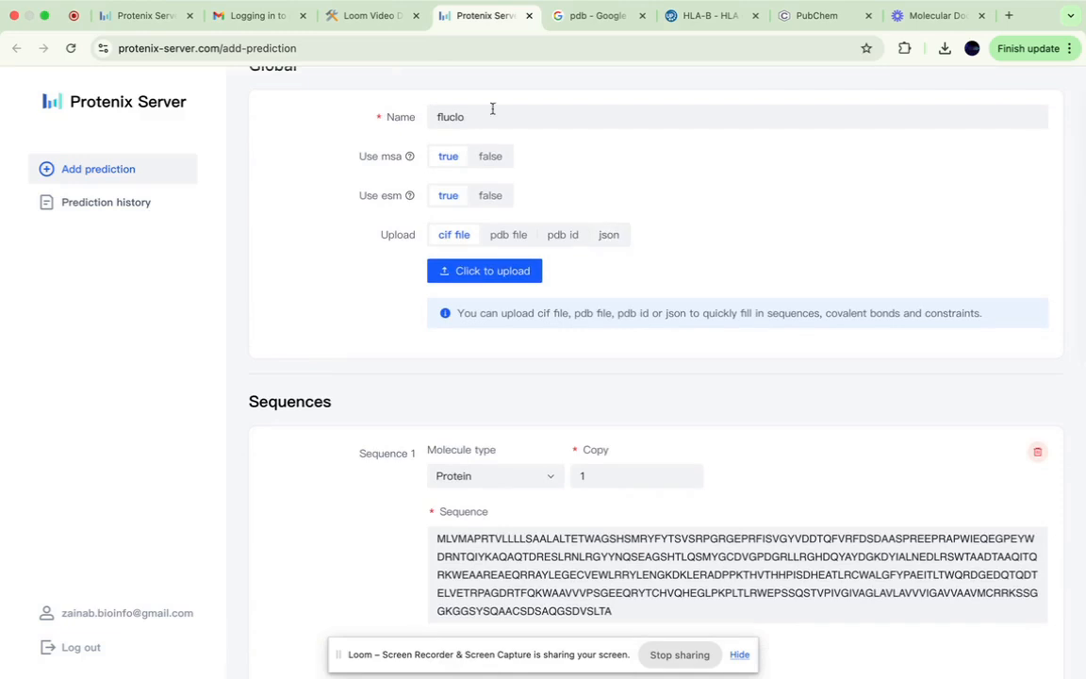
pyautogui.scroll(-3)
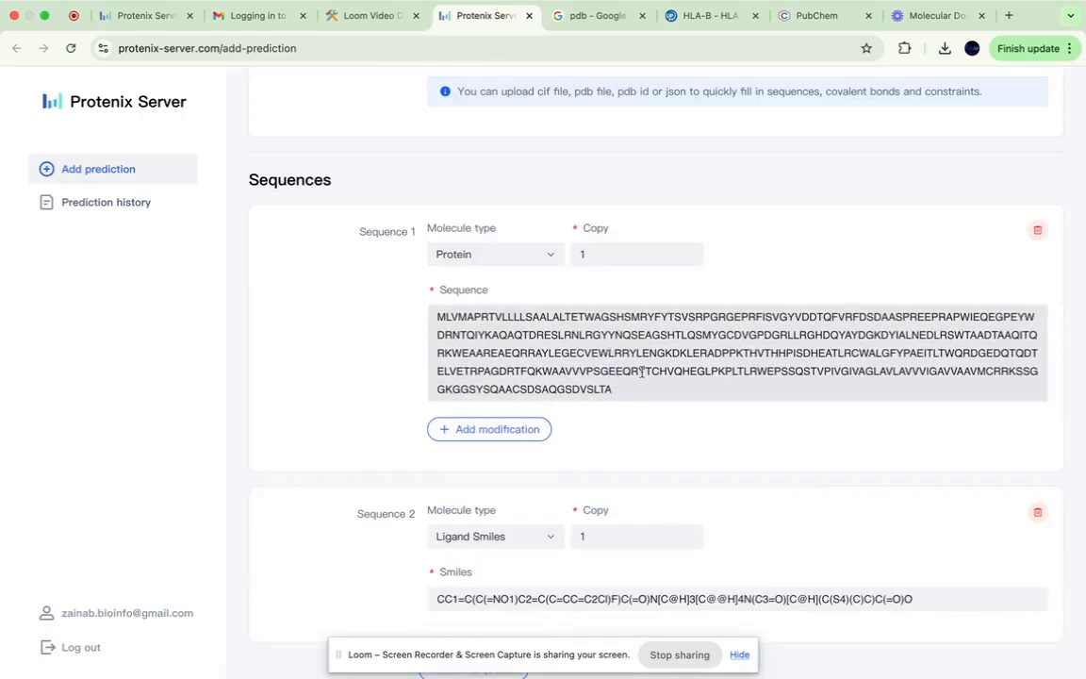
# Switch to the UniProt tab showing entry P01889 HLAB_HUMAN
pyautogui.click(710, 15)
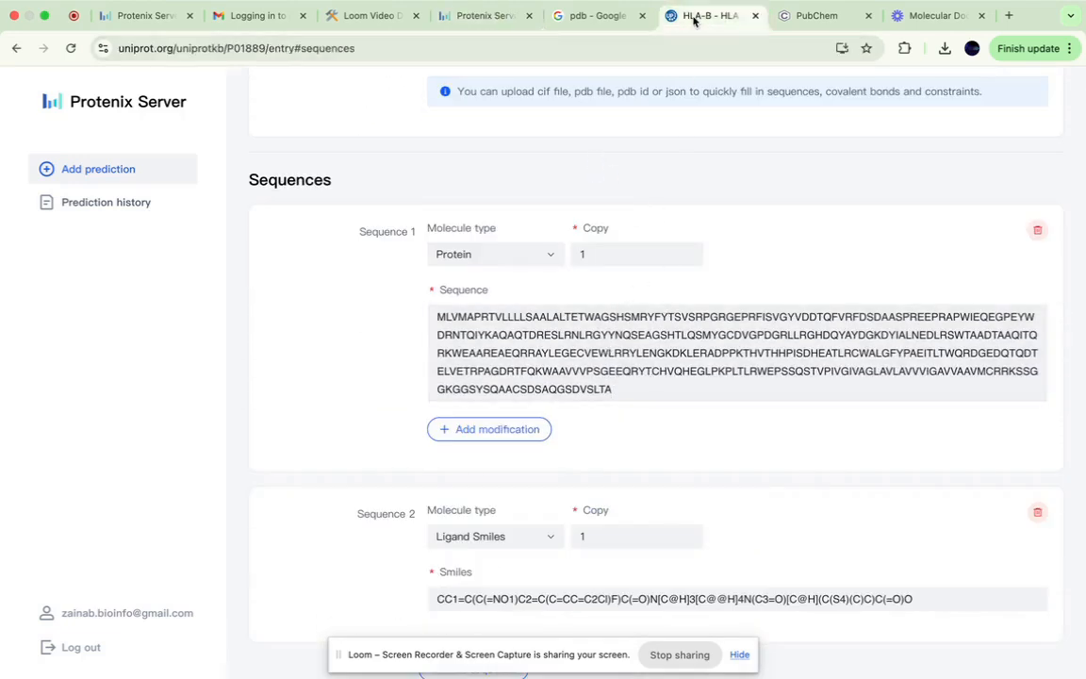
pyautogui.click(709, 15)
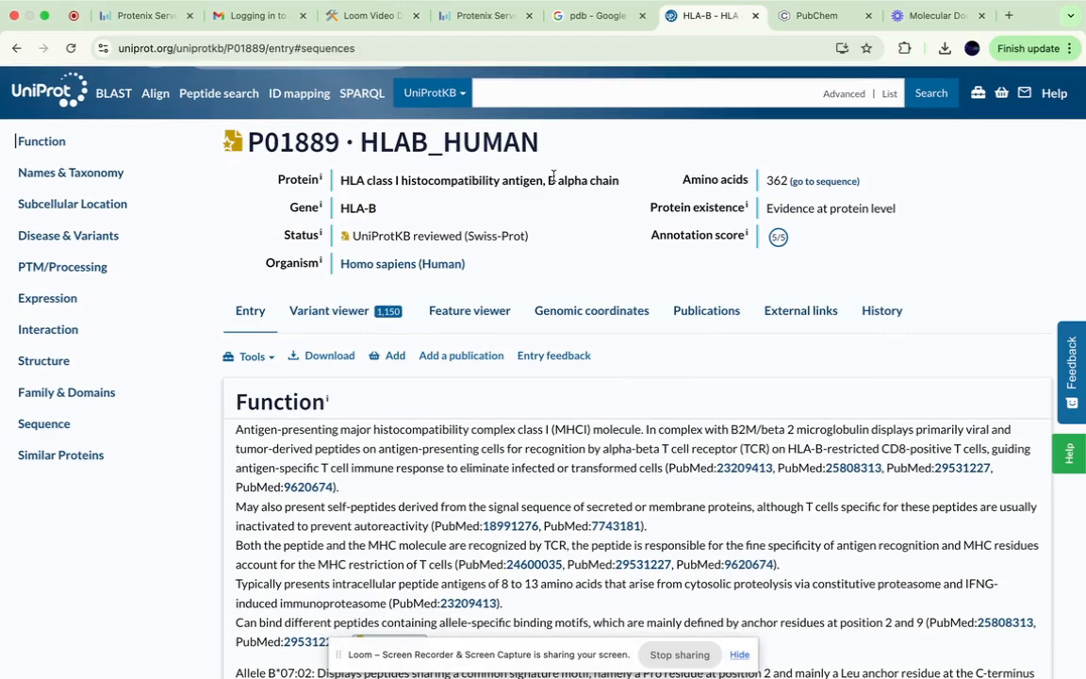
pyautogui.moveTo(106, 383)
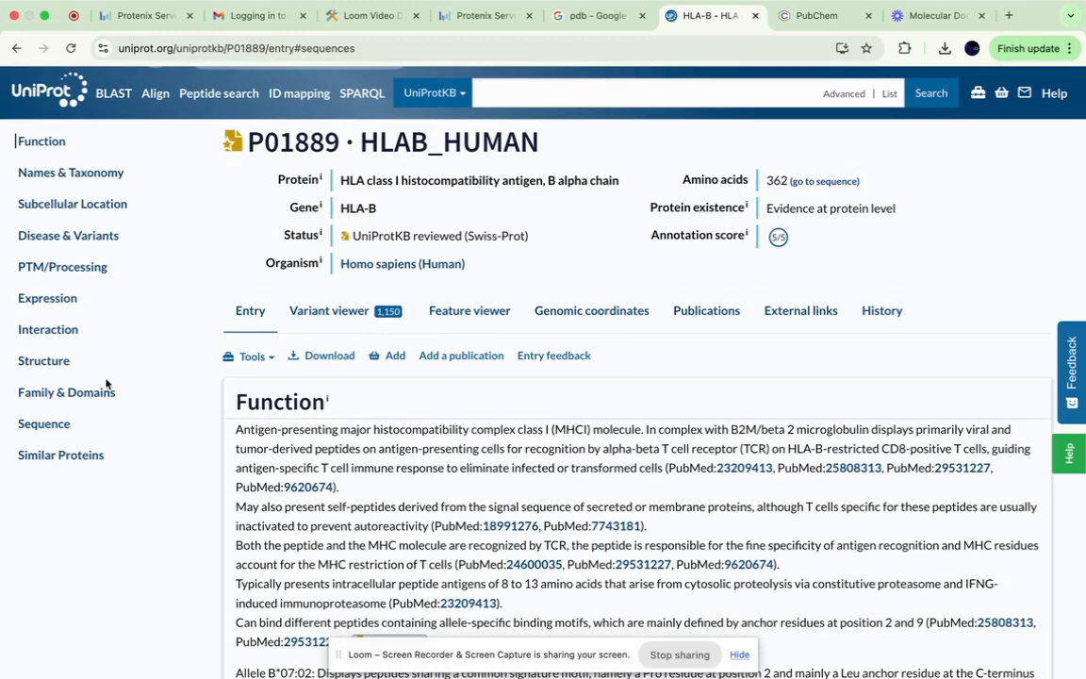
# Return to the Protenix form and focus the Sequence 1 protein sequence box
pyautogui.click(44, 423)
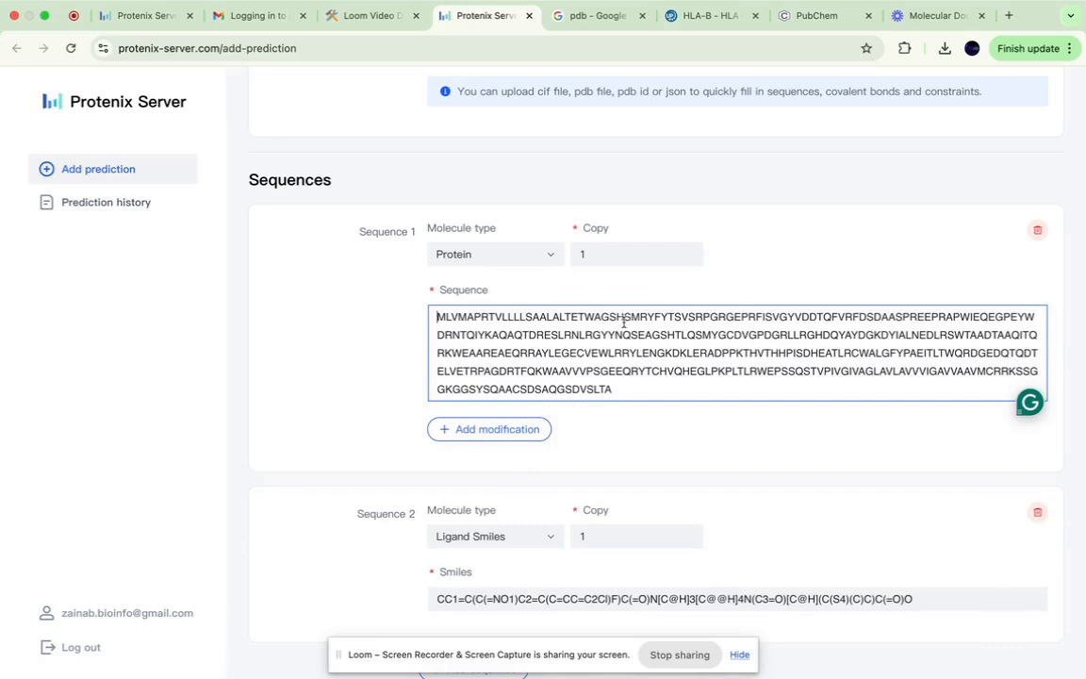
# Scroll the PubChem Flucloxacillin result (CID 21319) down to its SMILES string
pyautogui.scroll(-3)
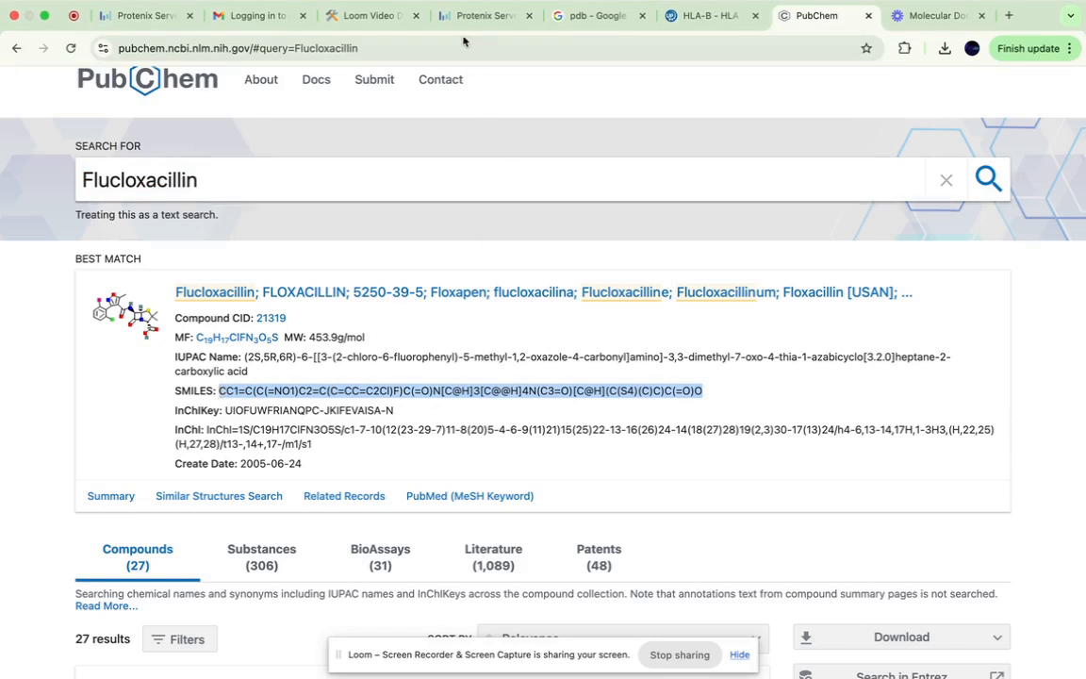
# Set Sequence 2's molecule type to Ligand Smiles in the Protenix form
pyautogui.click(485, 15)
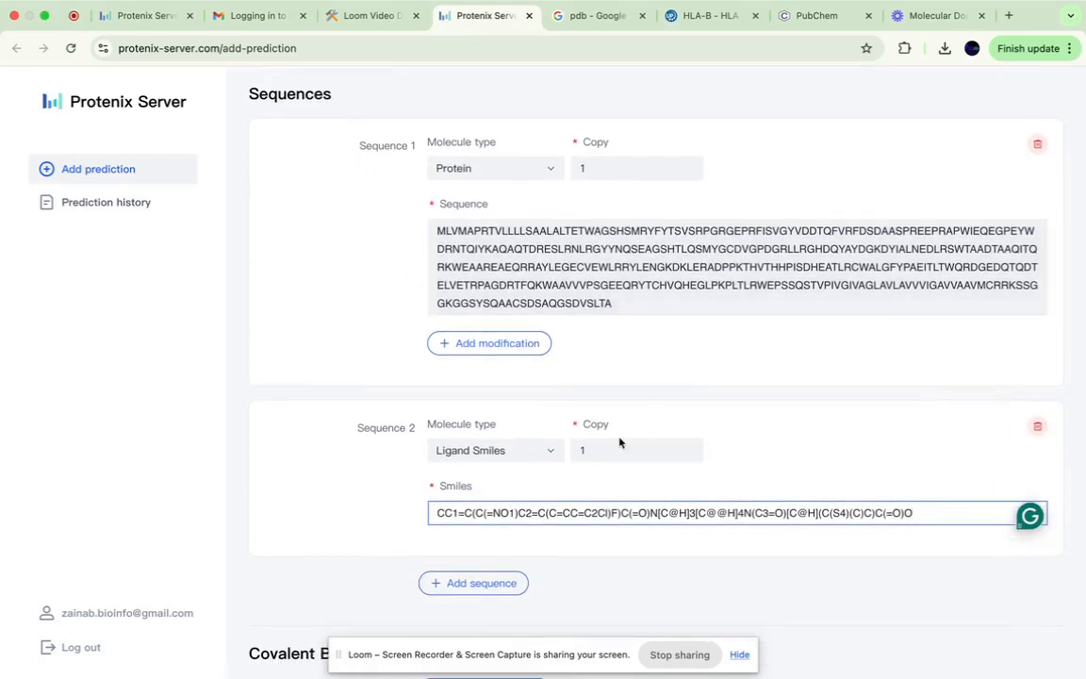
pyautogui.click(495, 450)
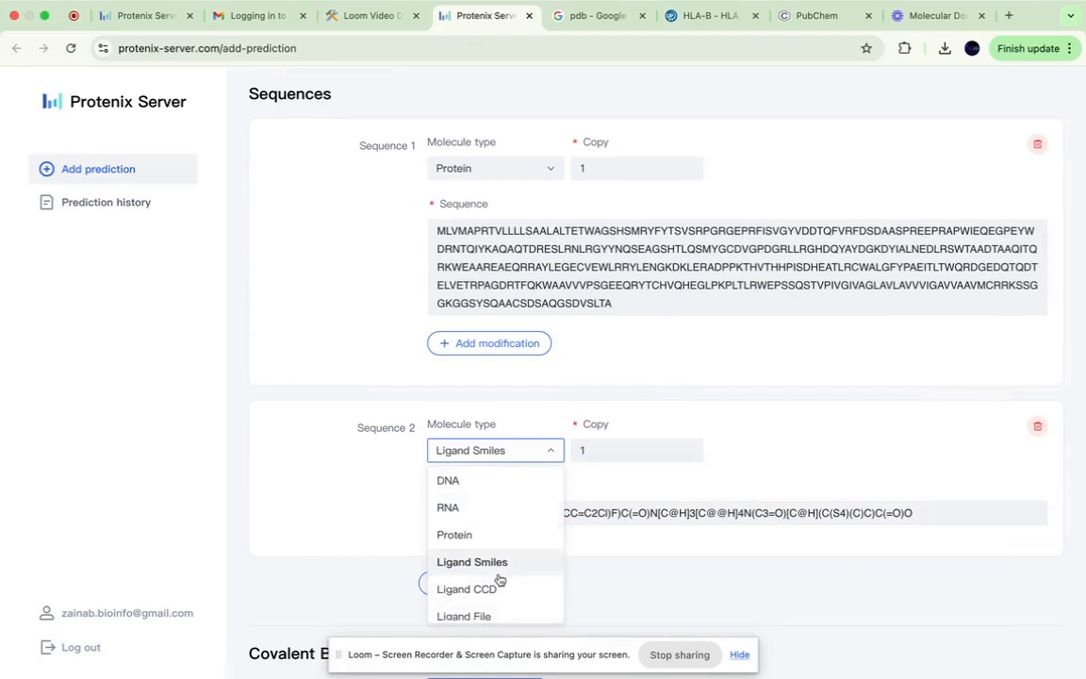
pyautogui.click(472, 561)
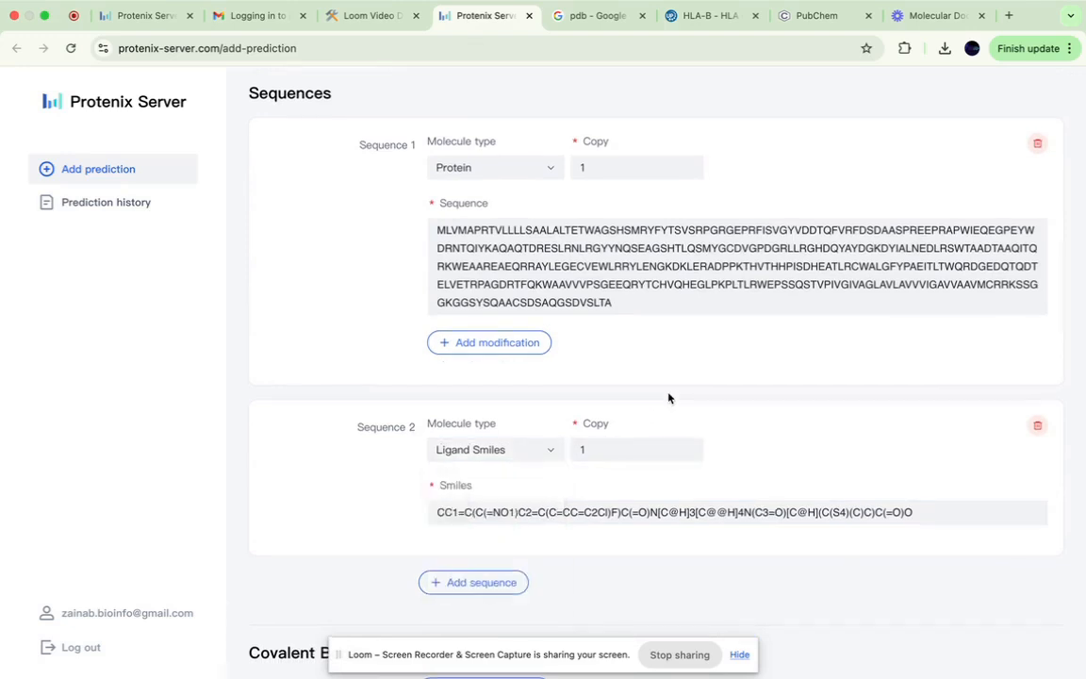
# Add and then remove a protein modification, scrolling down to the Submit button
pyautogui.scroll(-3)
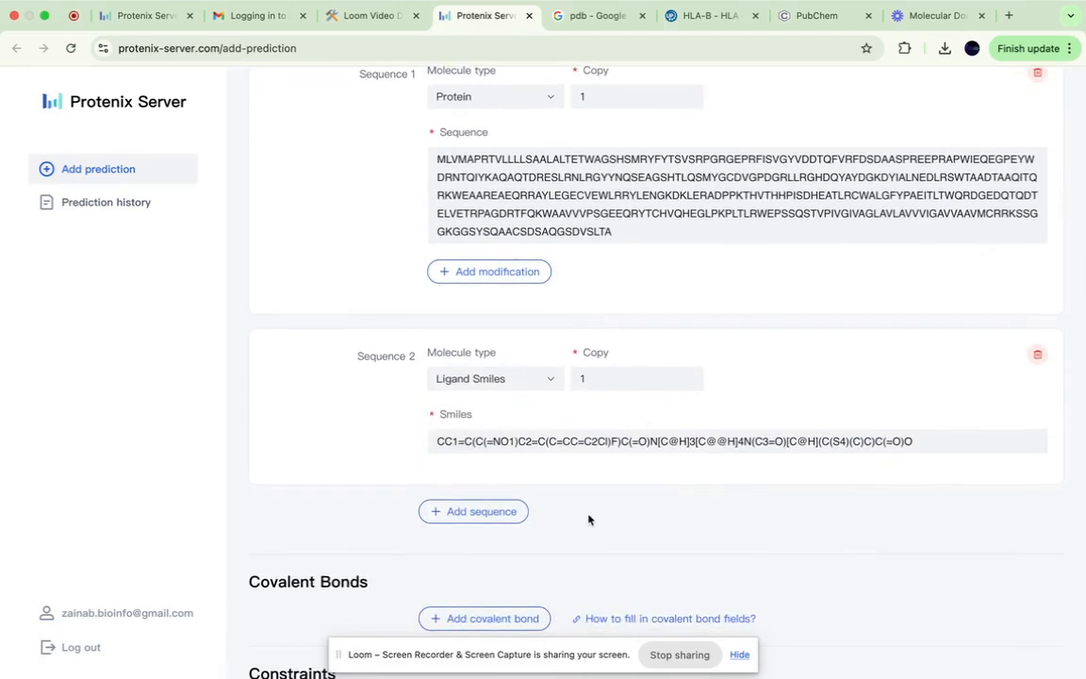
pyautogui.moveTo(591, 465)
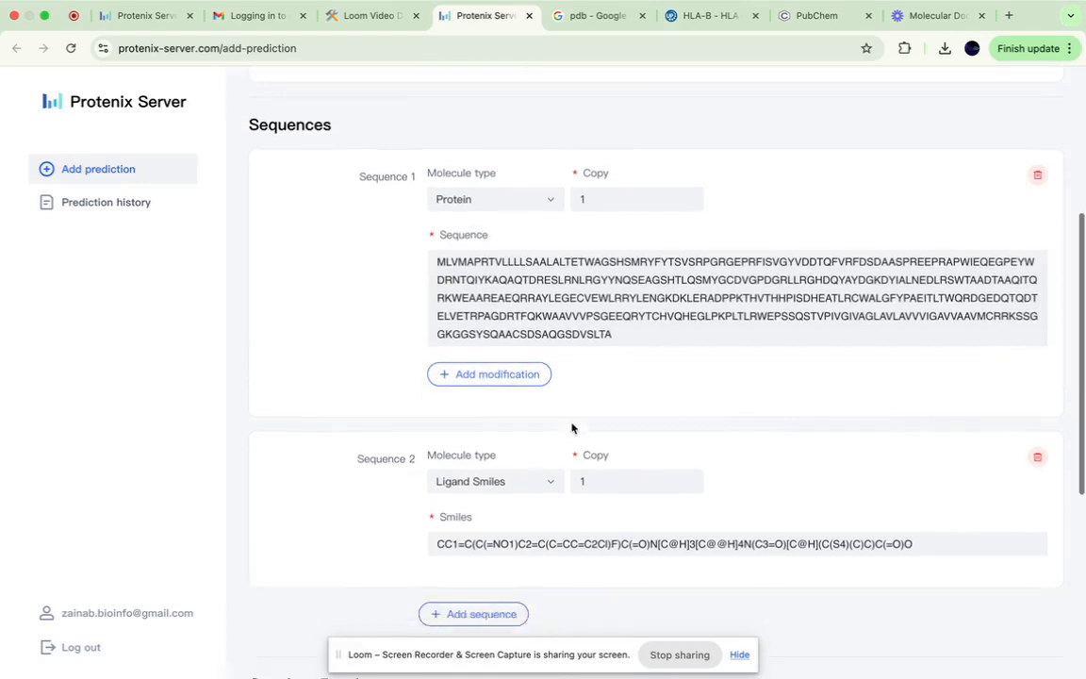
pyautogui.click(488, 374)
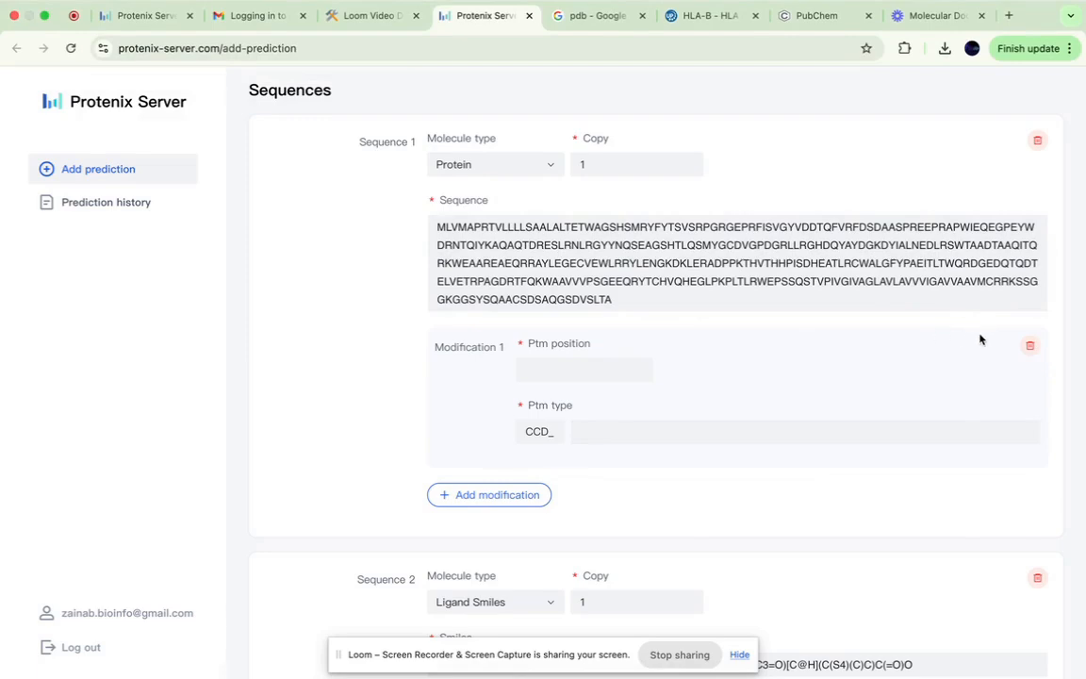
pyautogui.moveTo(990, 338)
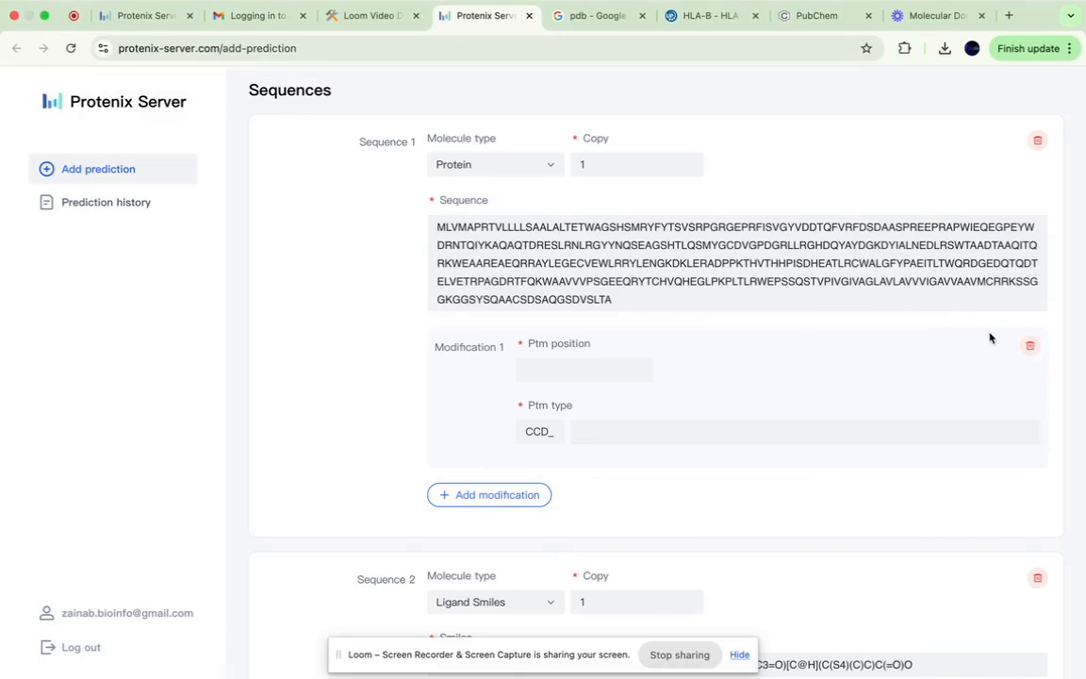
pyautogui.moveTo(627, 467)
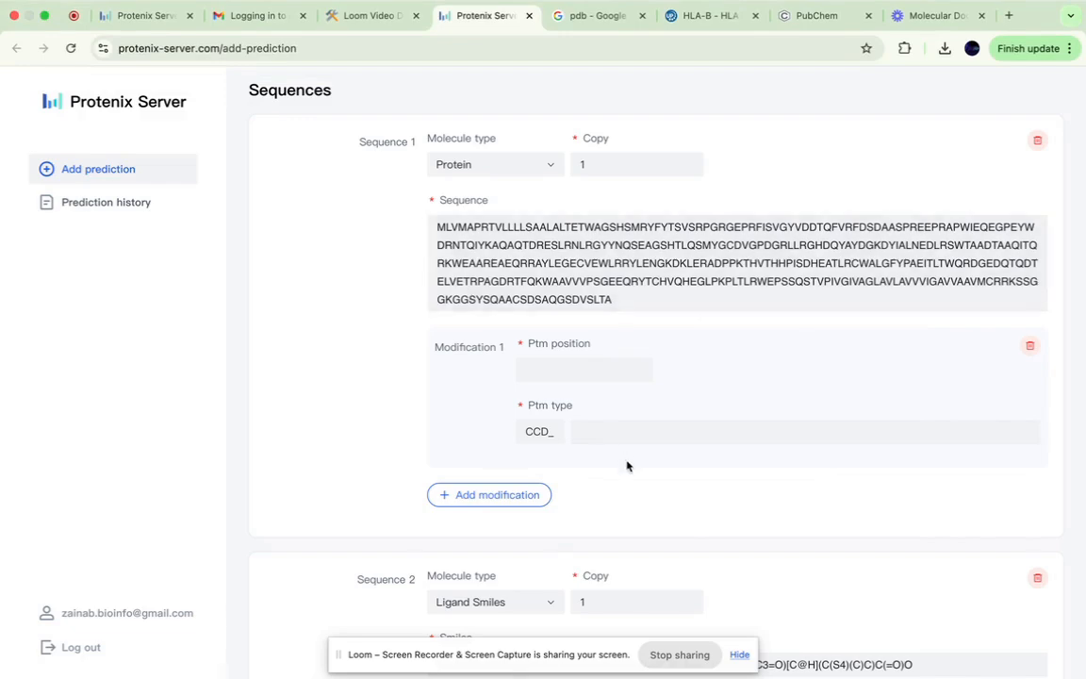
pyautogui.scroll(-3)
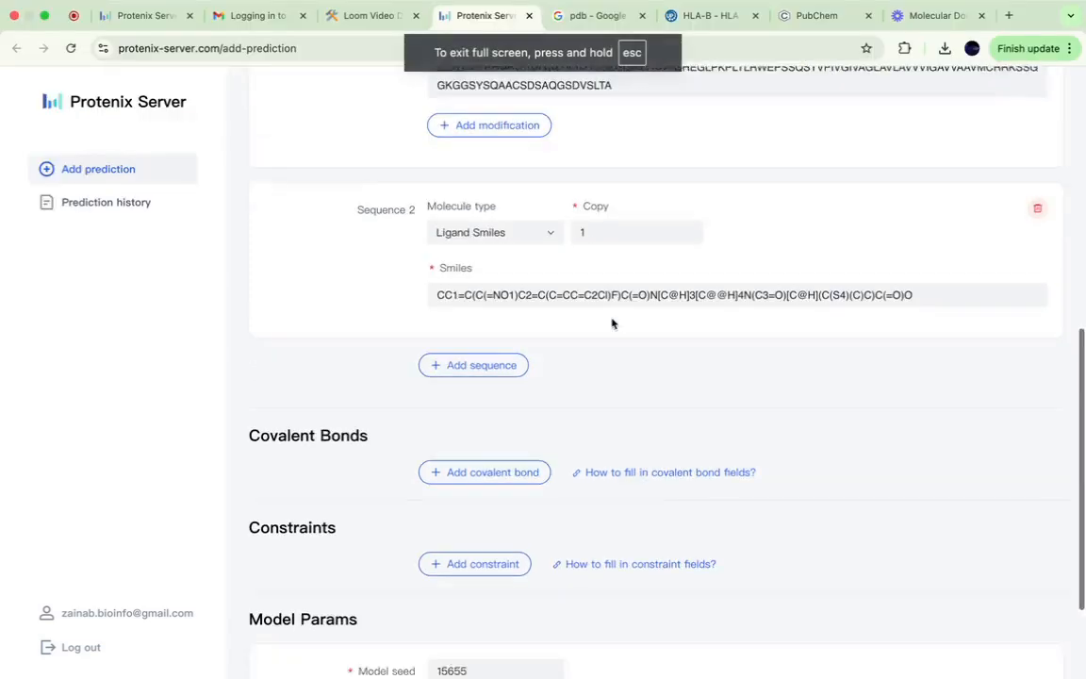
pyautogui.scroll(-3)
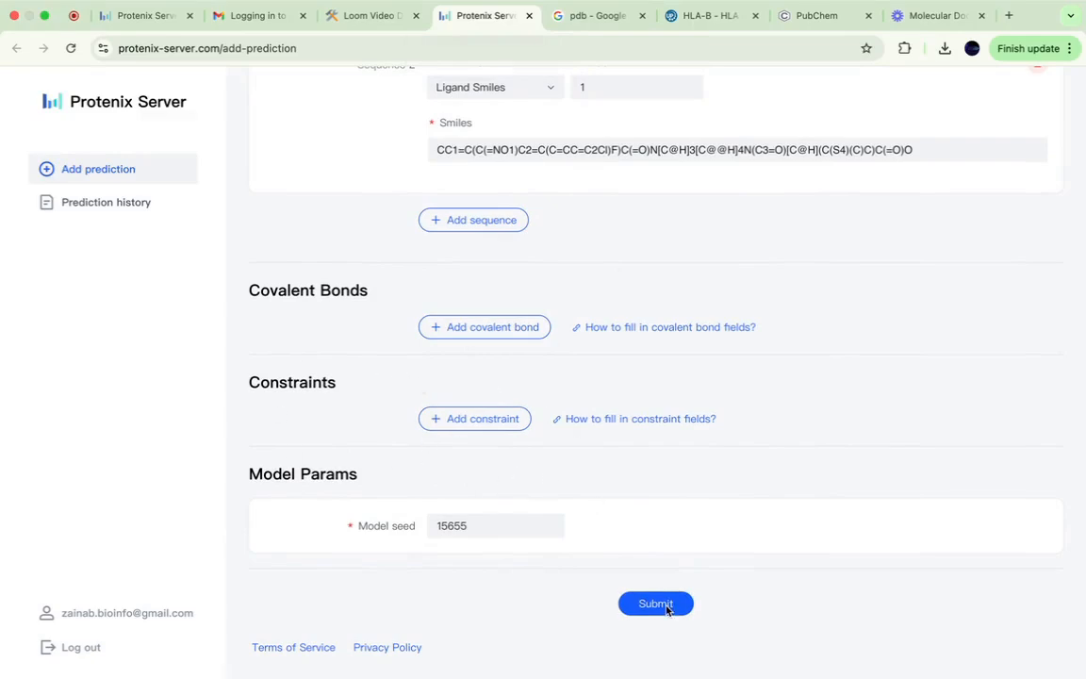
# Submit the fluclo job, confirm the JSON preview, and dismiss the success notice
pyautogui.click(655, 604)
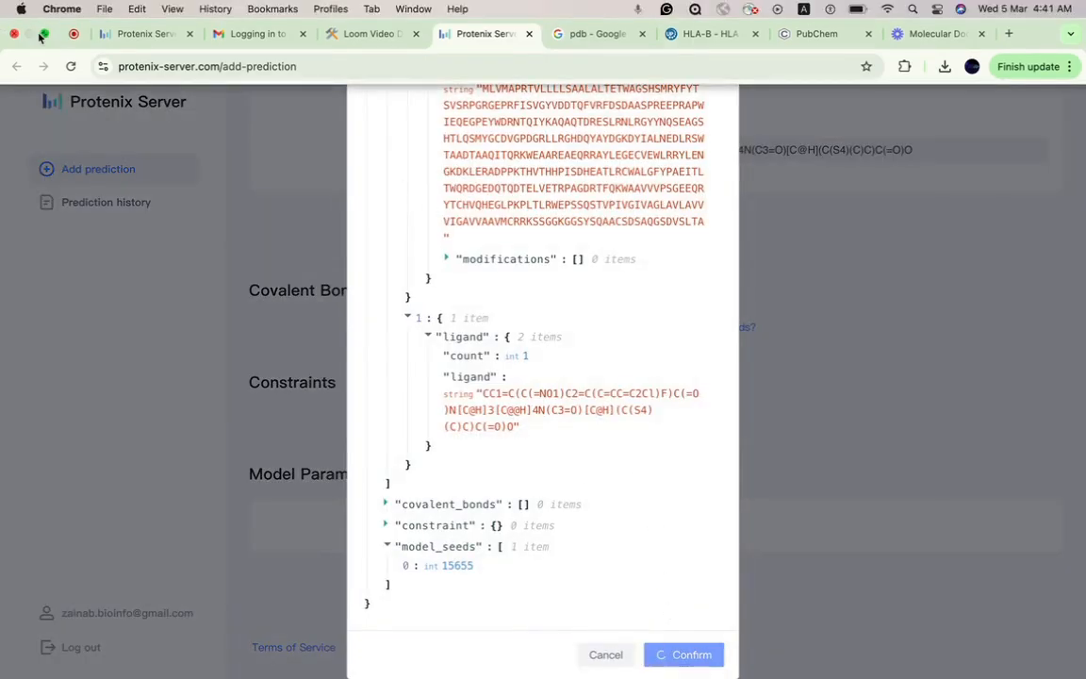
pyautogui.click(683, 654)
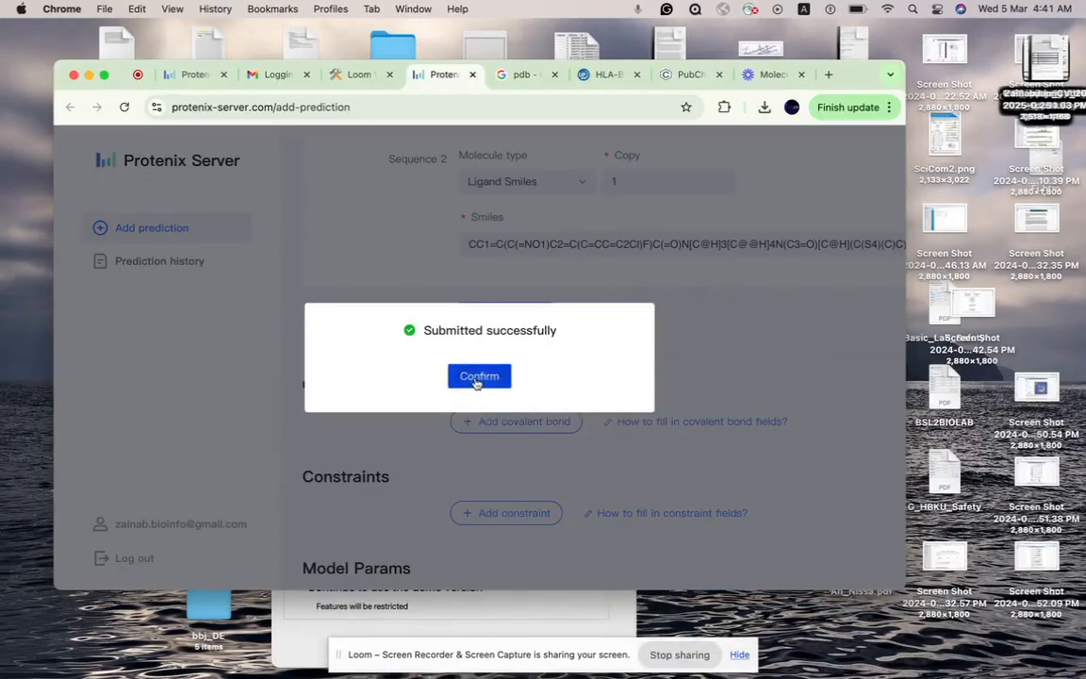
pyautogui.click(479, 375)
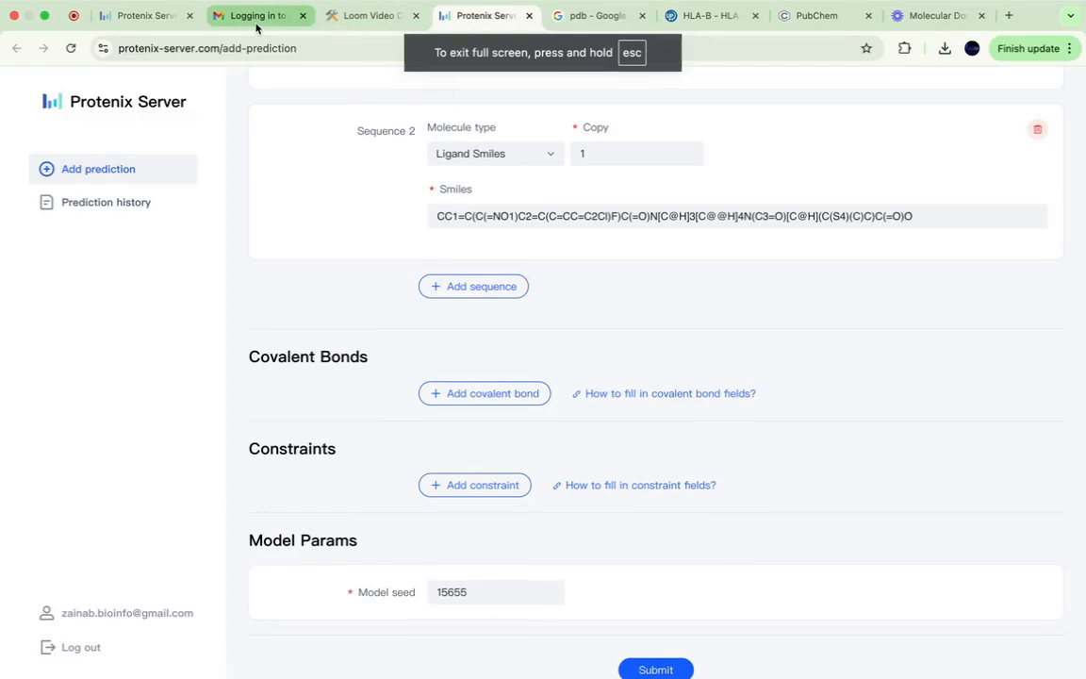
# Open the Task Details for Fluclo email and reveal the downloaded results folder in Finder
pyautogui.click(255, 16)
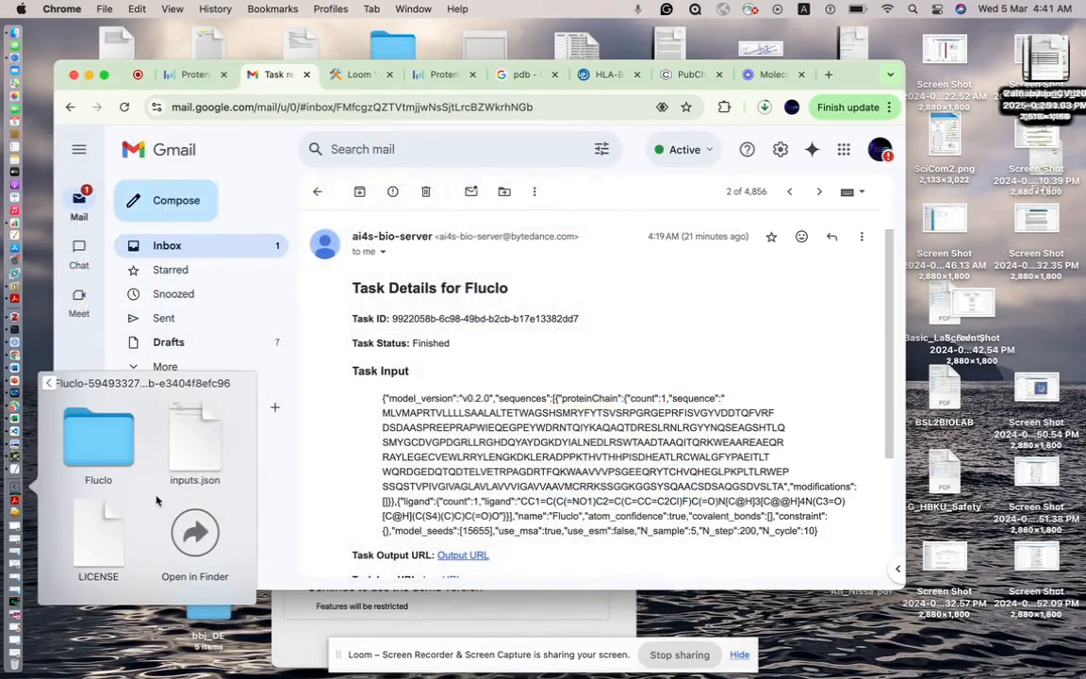
pyautogui.click(194, 532)
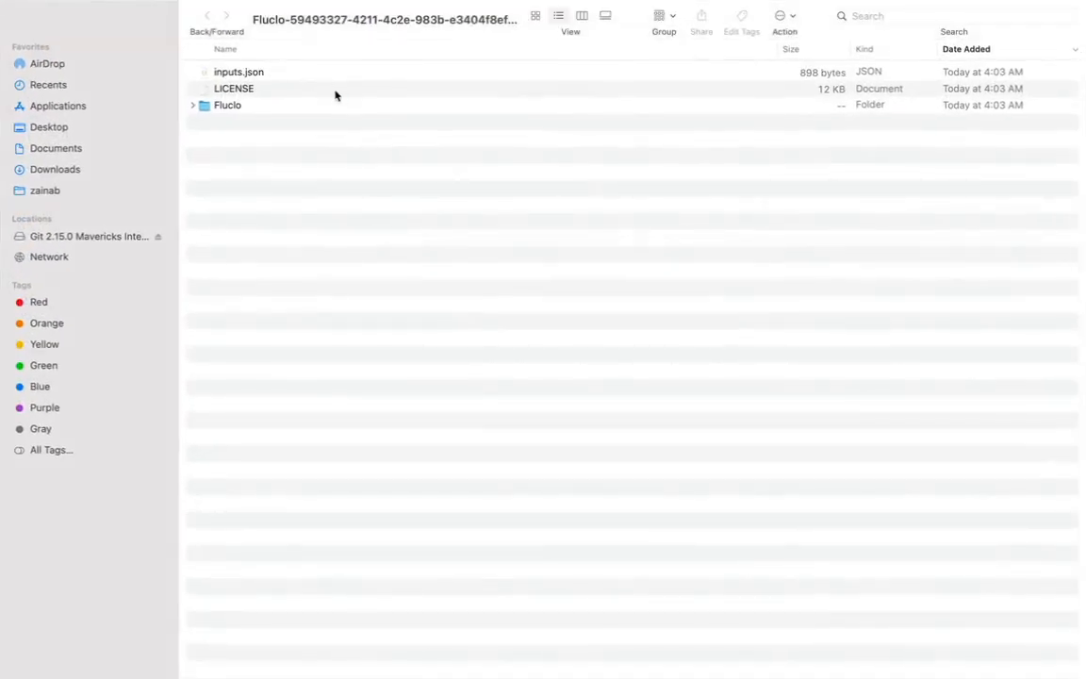
# Navigate into Fluclo, then seed_74004, to reach the predictions folder
pyautogui.click(228, 105)
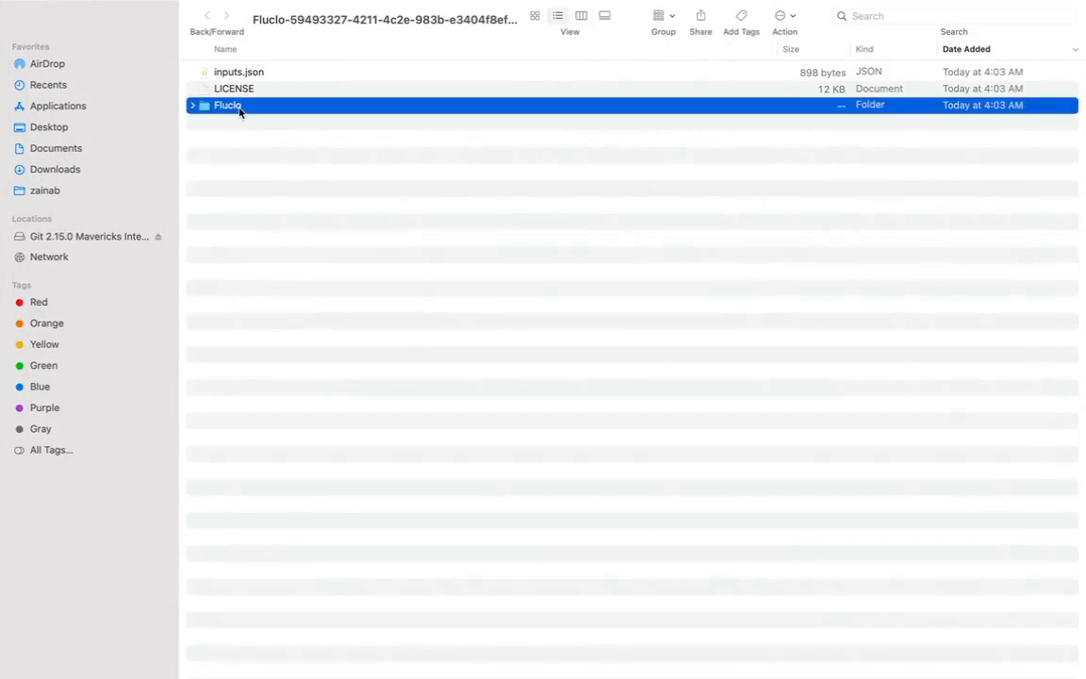
pyautogui.doubleClick(227, 105)
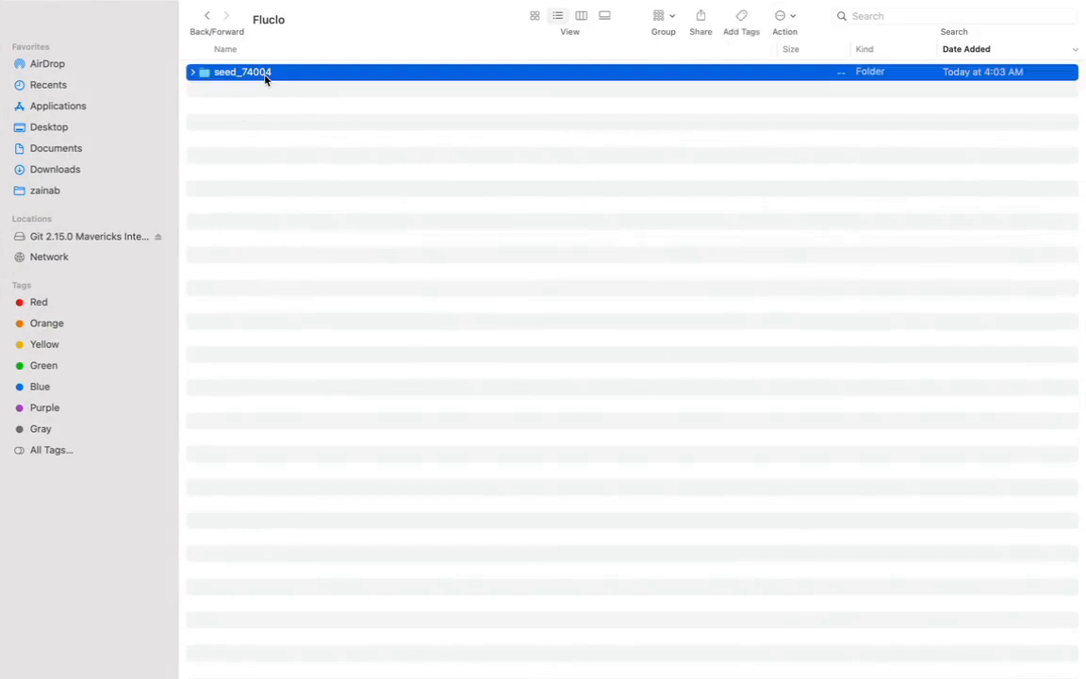
pyautogui.doubleClick(242, 72)
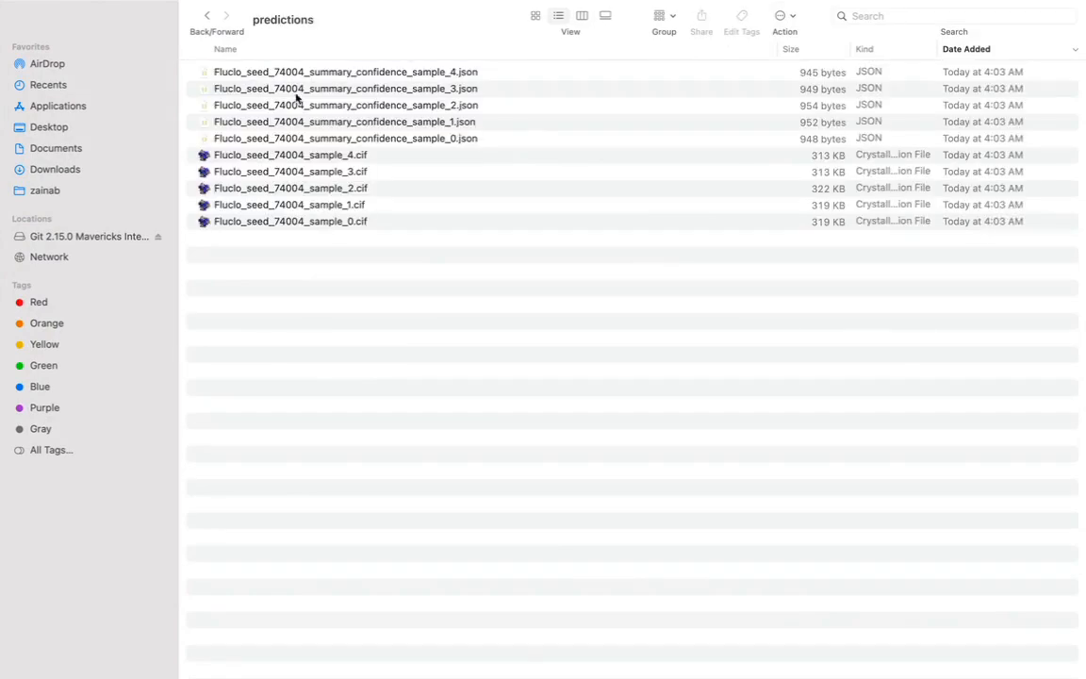
pyautogui.moveTo(376, 154)
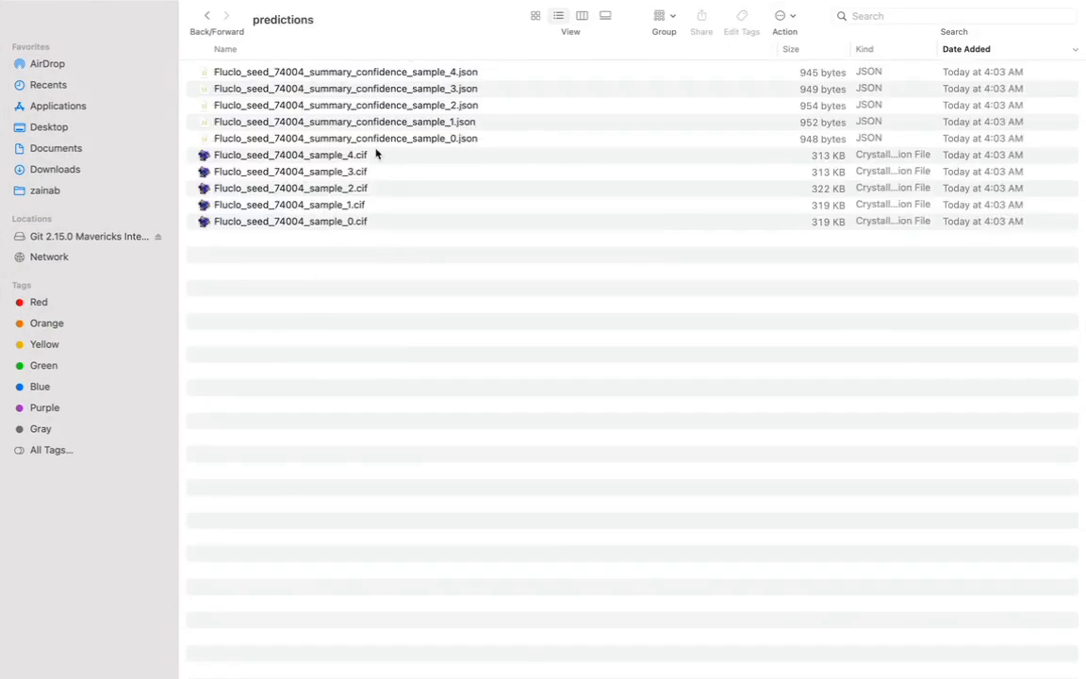
pyautogui.moveTo(425, 207)
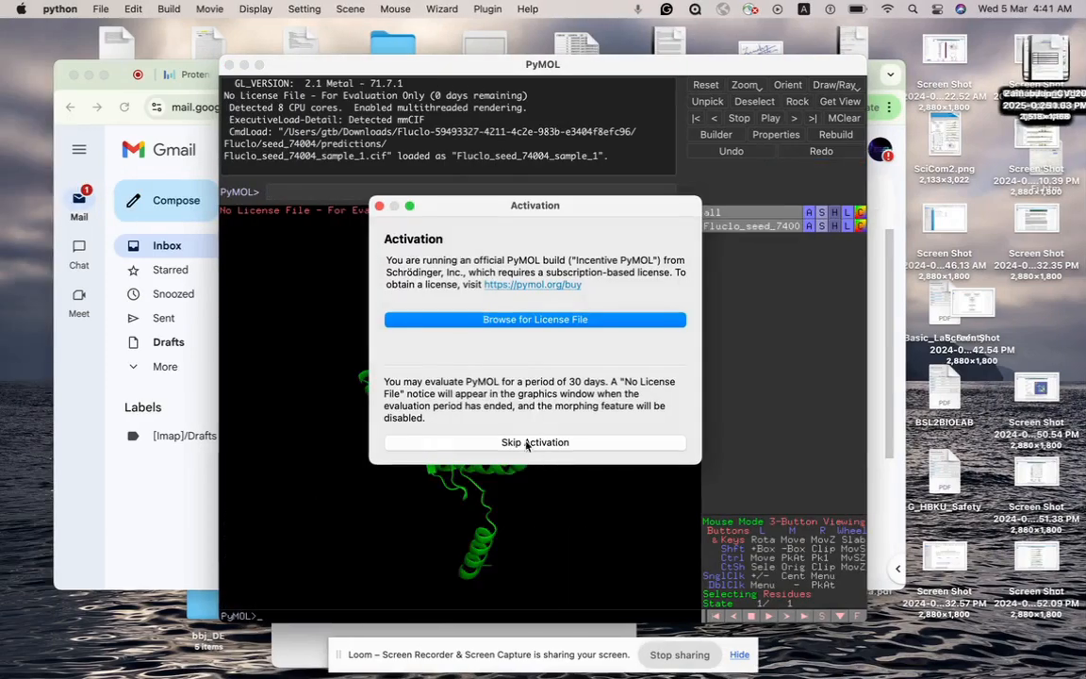
# Skip PyMOL licence activation to view Fluclo_seed_74004_sample_1.cif
pyautogui.click(534, 442)
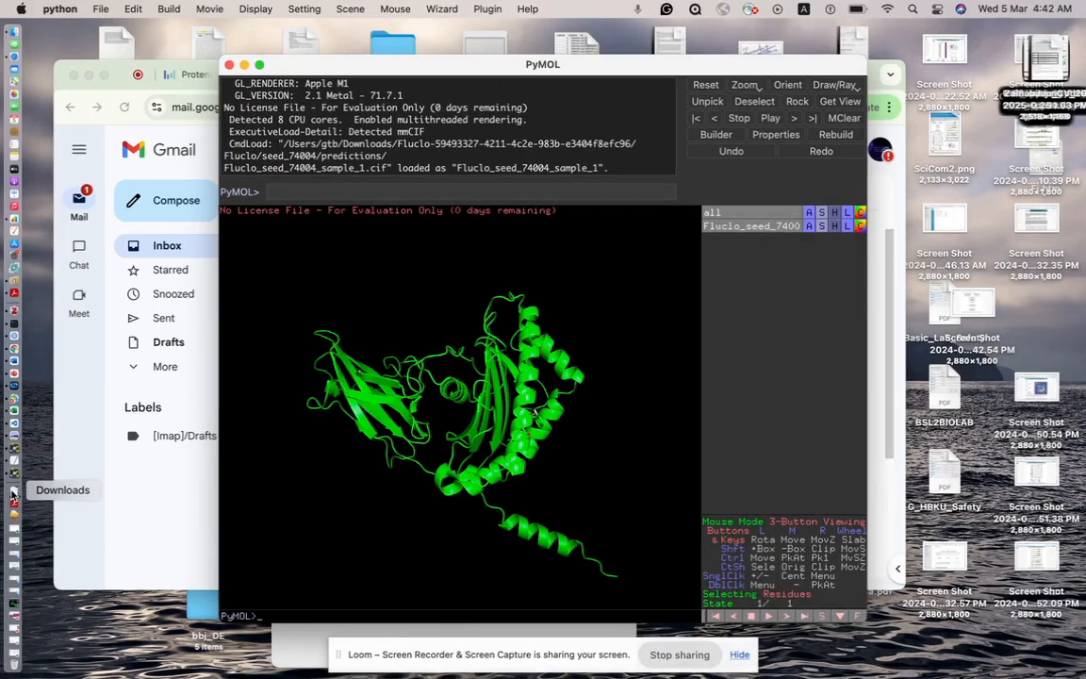
pyautogui.moveTo(15, 502)
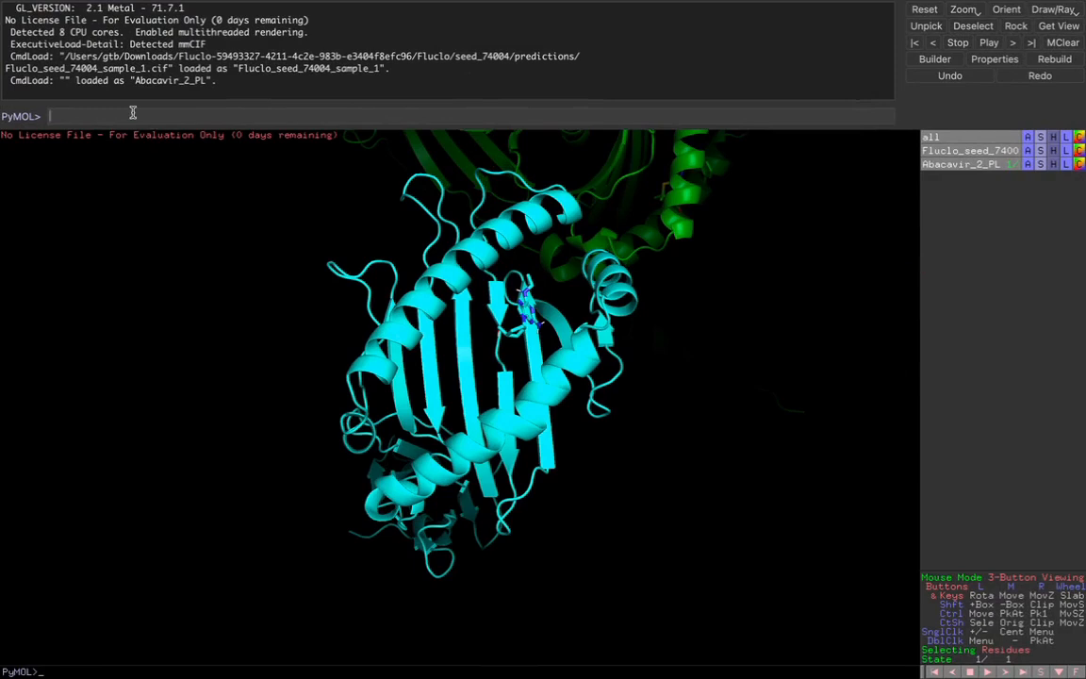
# Align Abacavir_2_PL onto Fluclo_seed_74004_sample_1 with the align command, giving RMSD 1.875 Å
pyautogui.write('align')
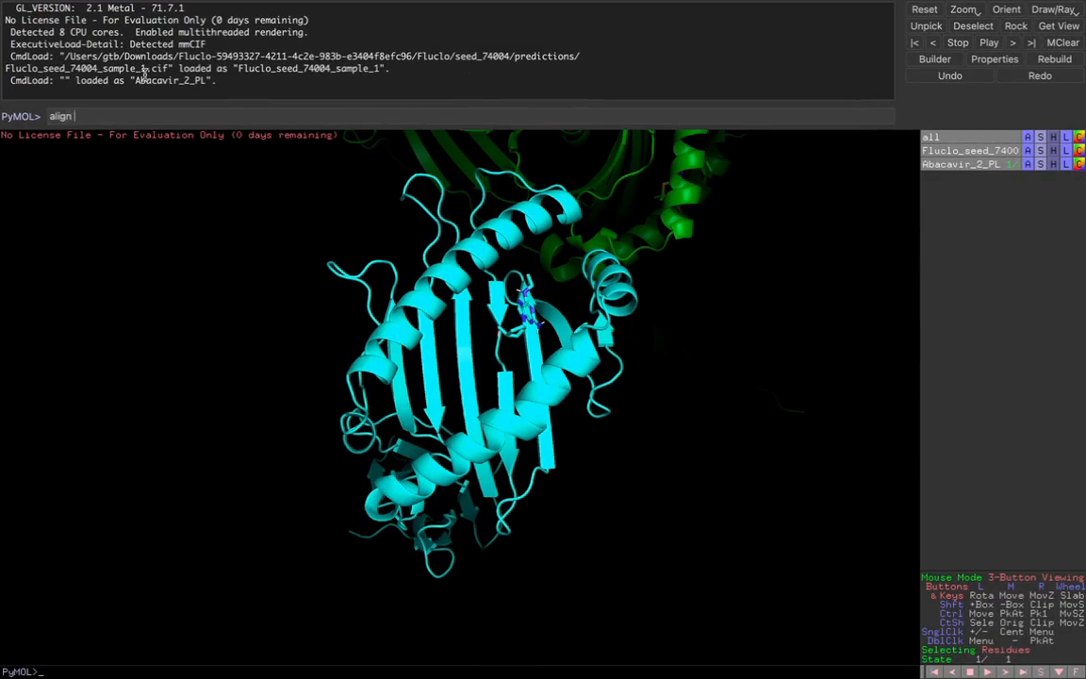
pyautogui.doubleClick(168, 80)
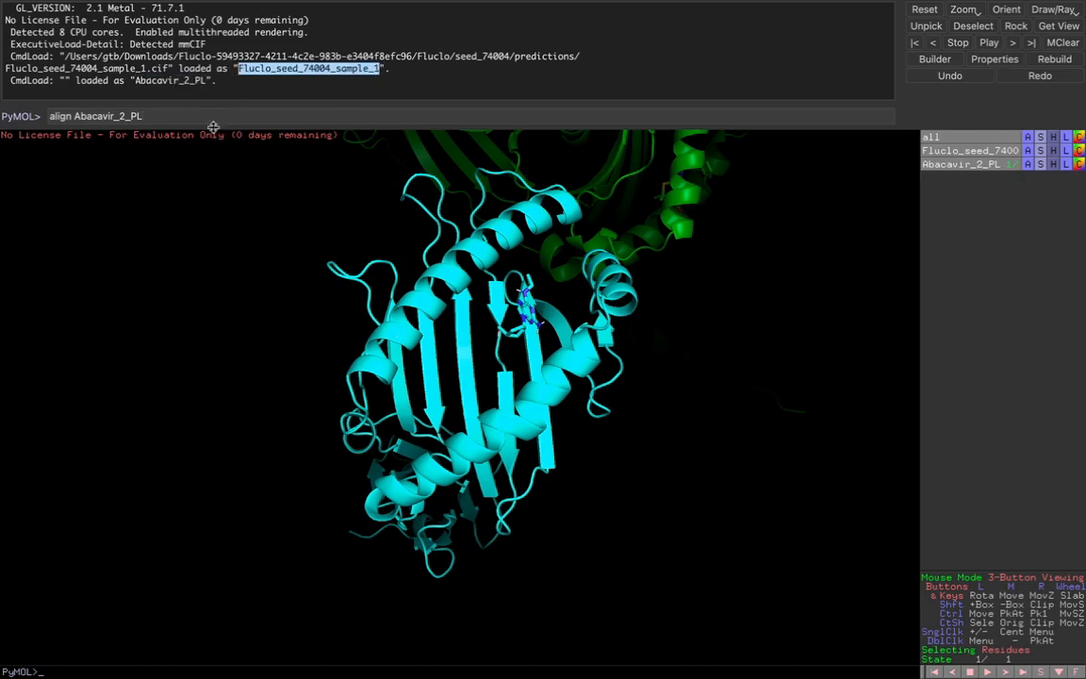
pyautogui.write(', Fluclo_seed_74004_sample_1')
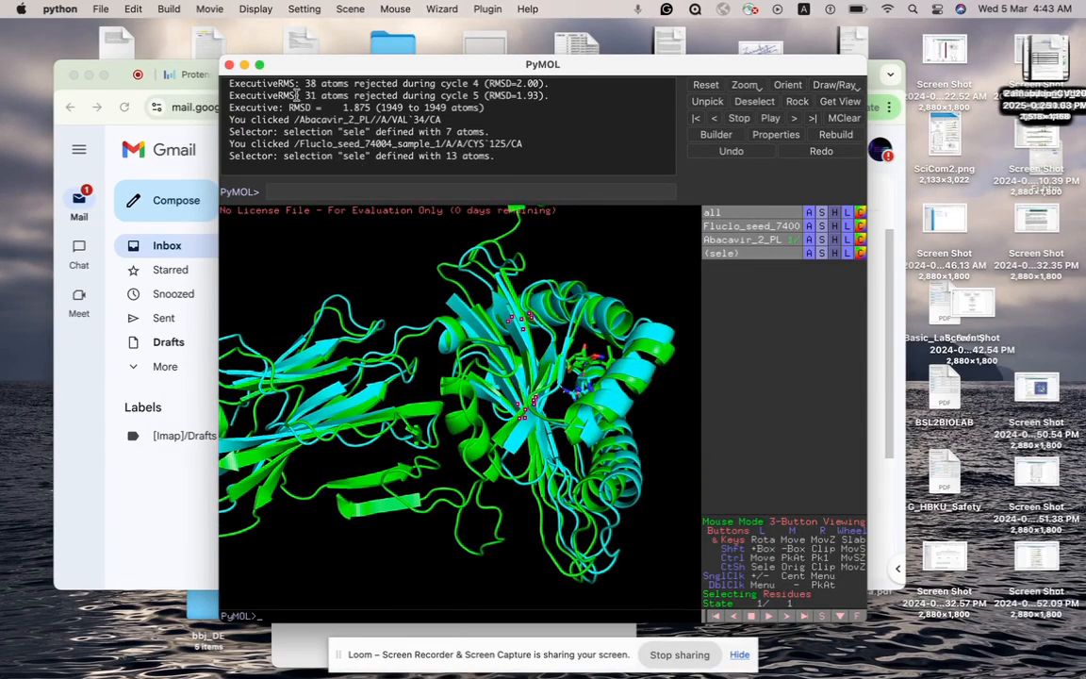
# Pick residues VAL34 on Abacavir_2_PL and CYS125 on the Fluclo prediction into (sele)
pyautogui.click(259, 64)
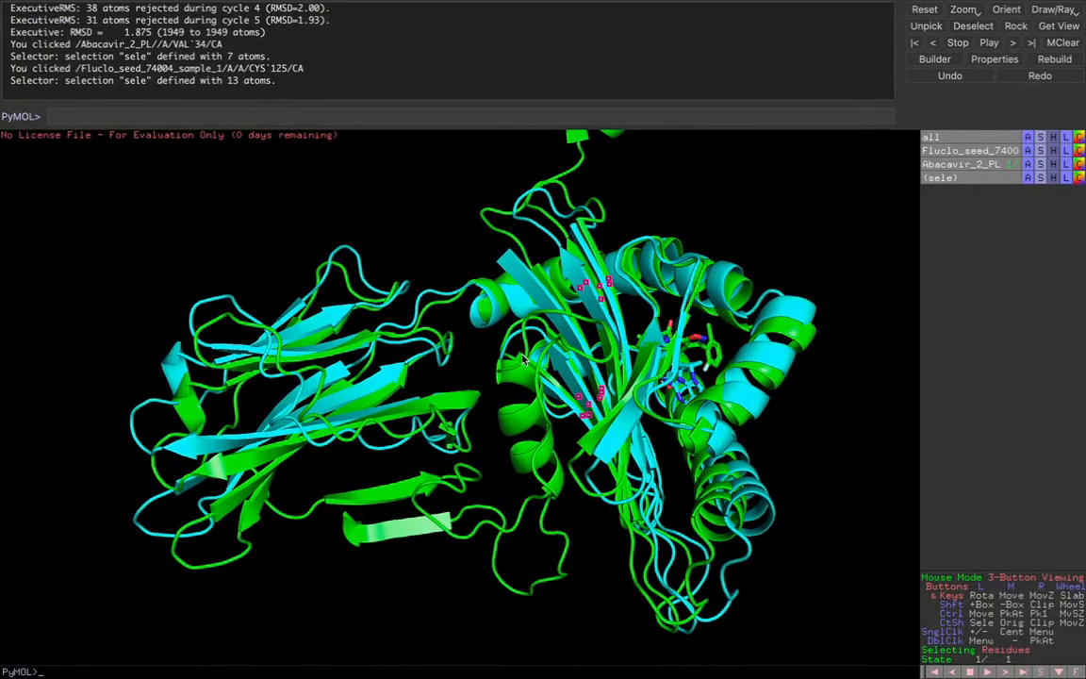
pyautogui.moveTo(672, 494)
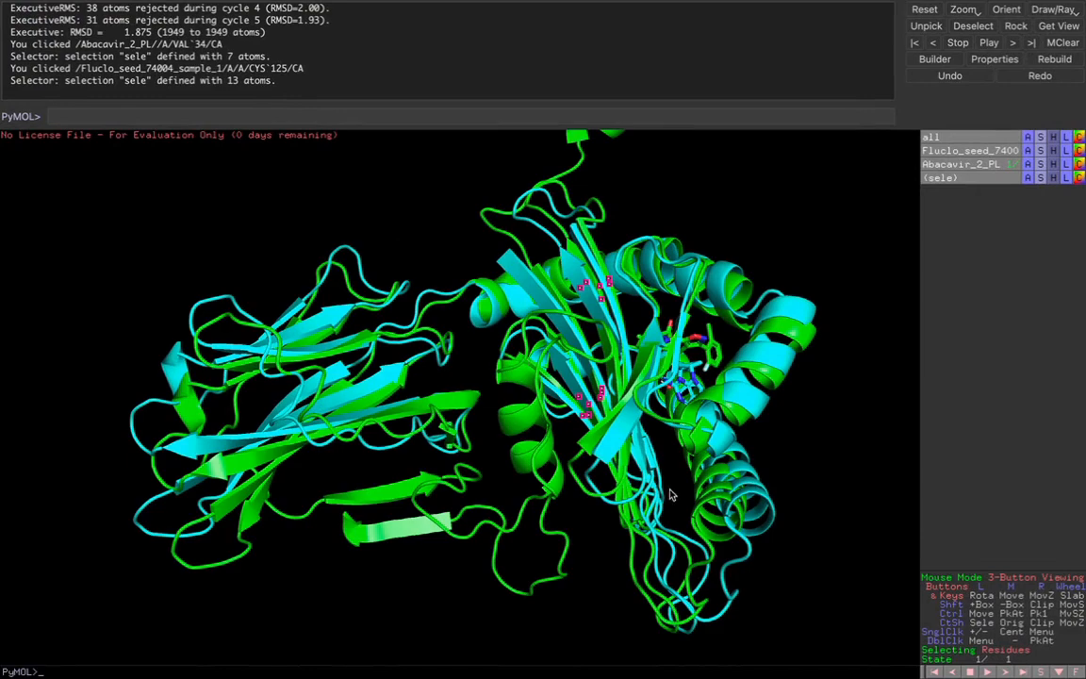